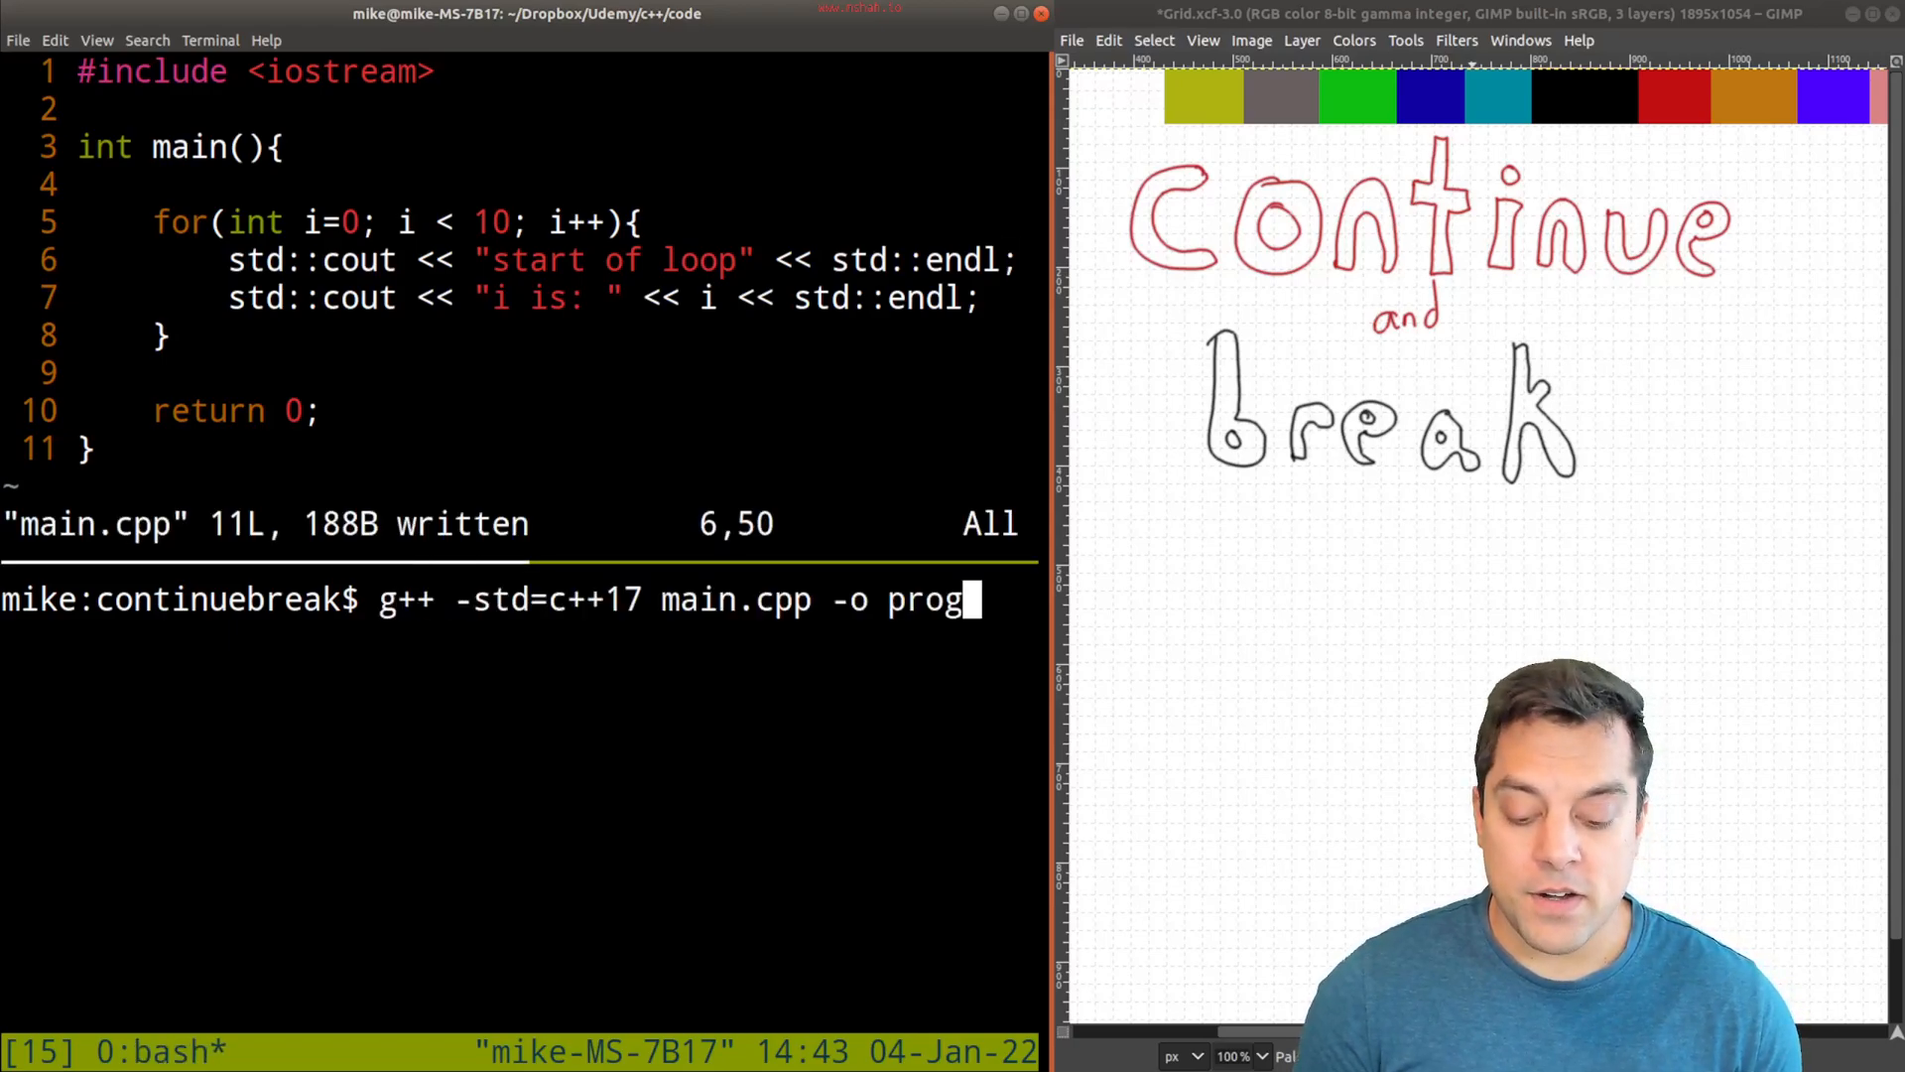
# - Compile and run the counting loop, then start a new line after the first print
pyautogui.press('Return')
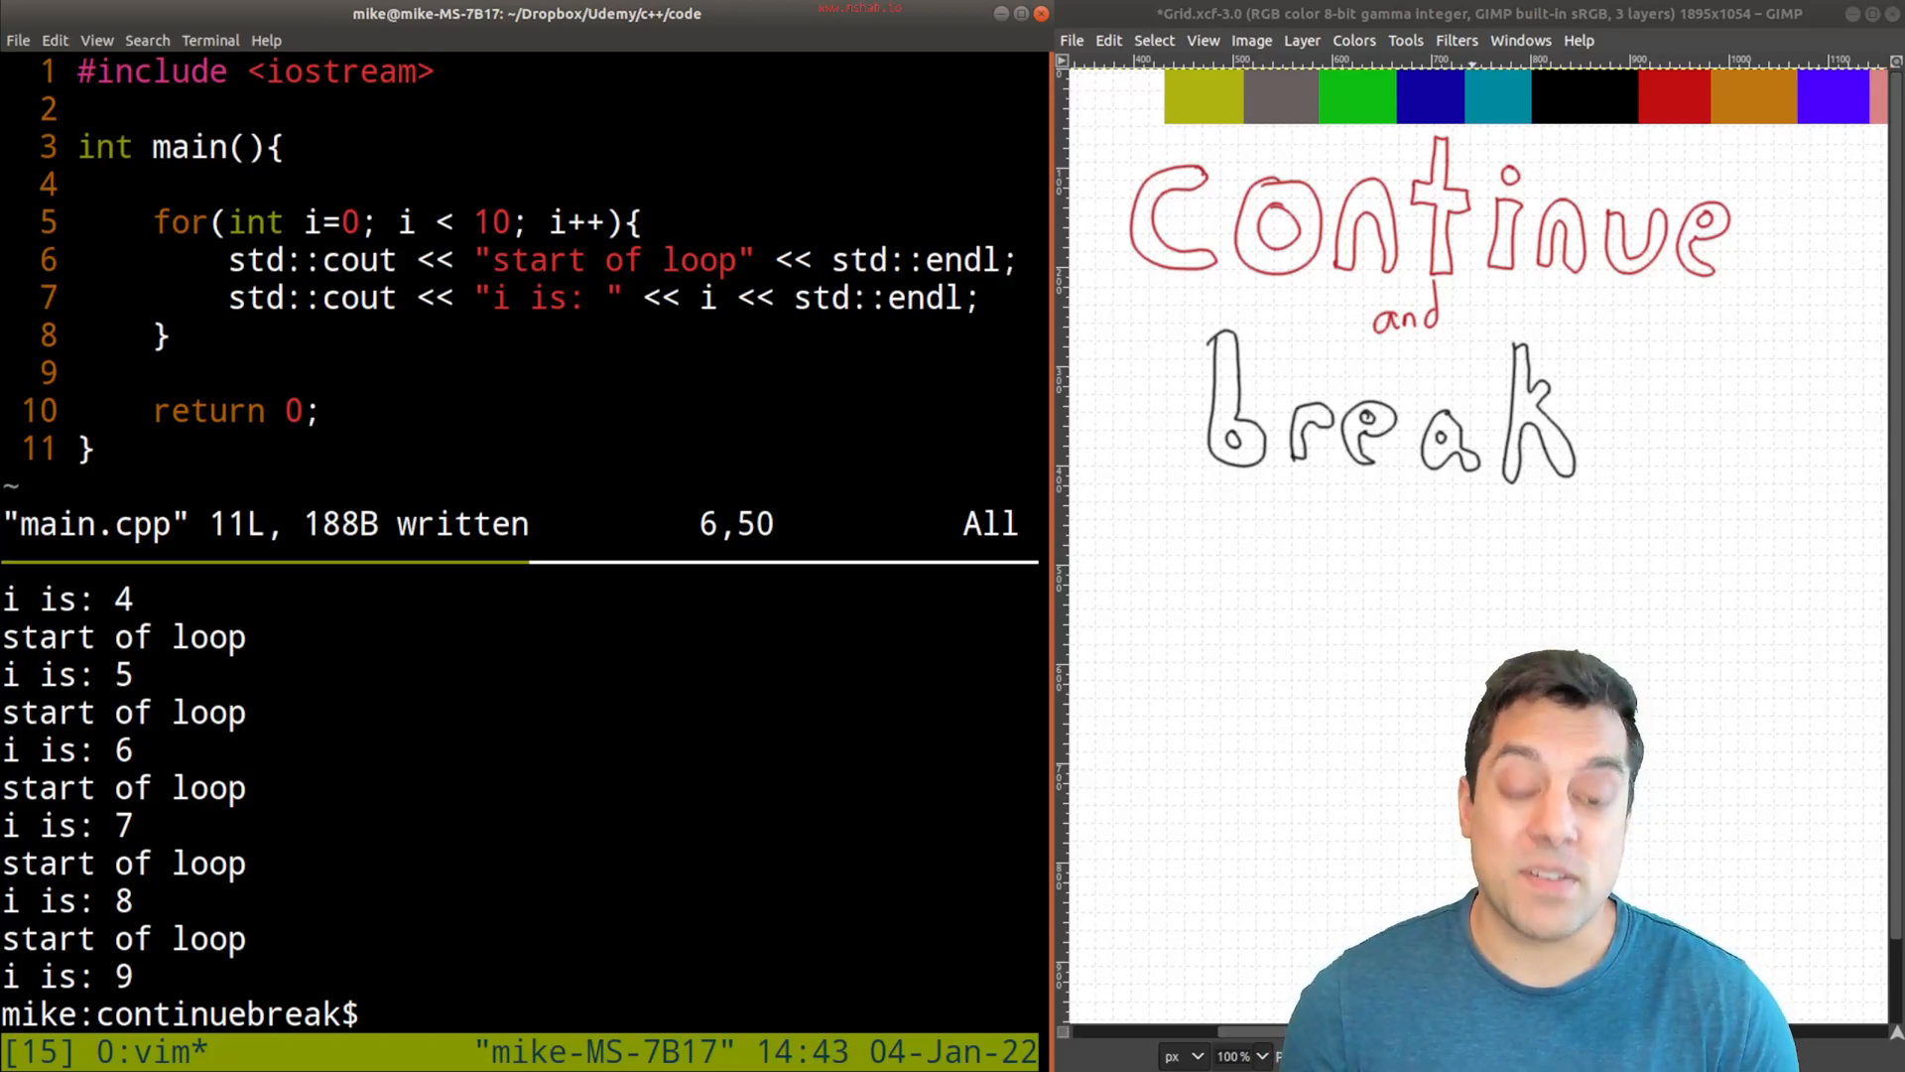
pyautogui.press('o')
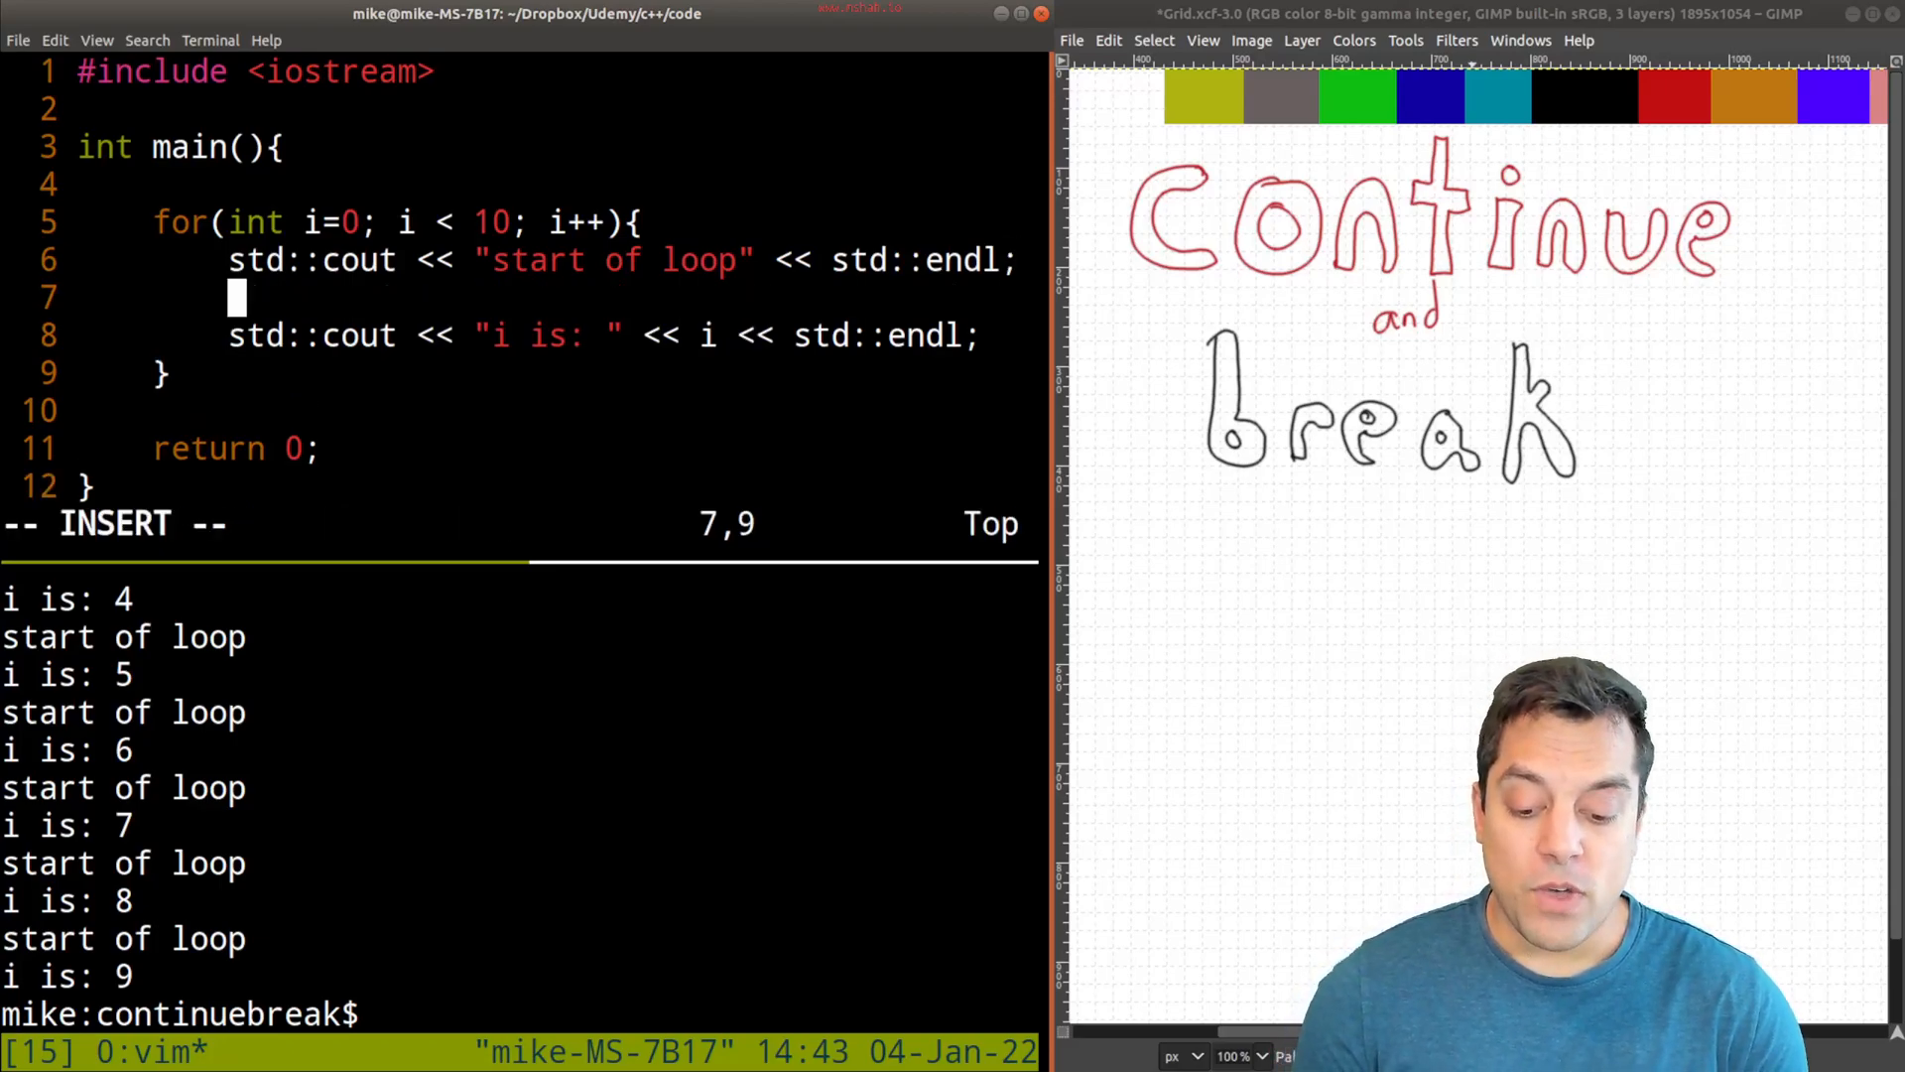
# - Insert continue; after the start-of-loop print, rebuild with g++ -std=c++17, then begin changing it to break
pyautogui.write('continue;')
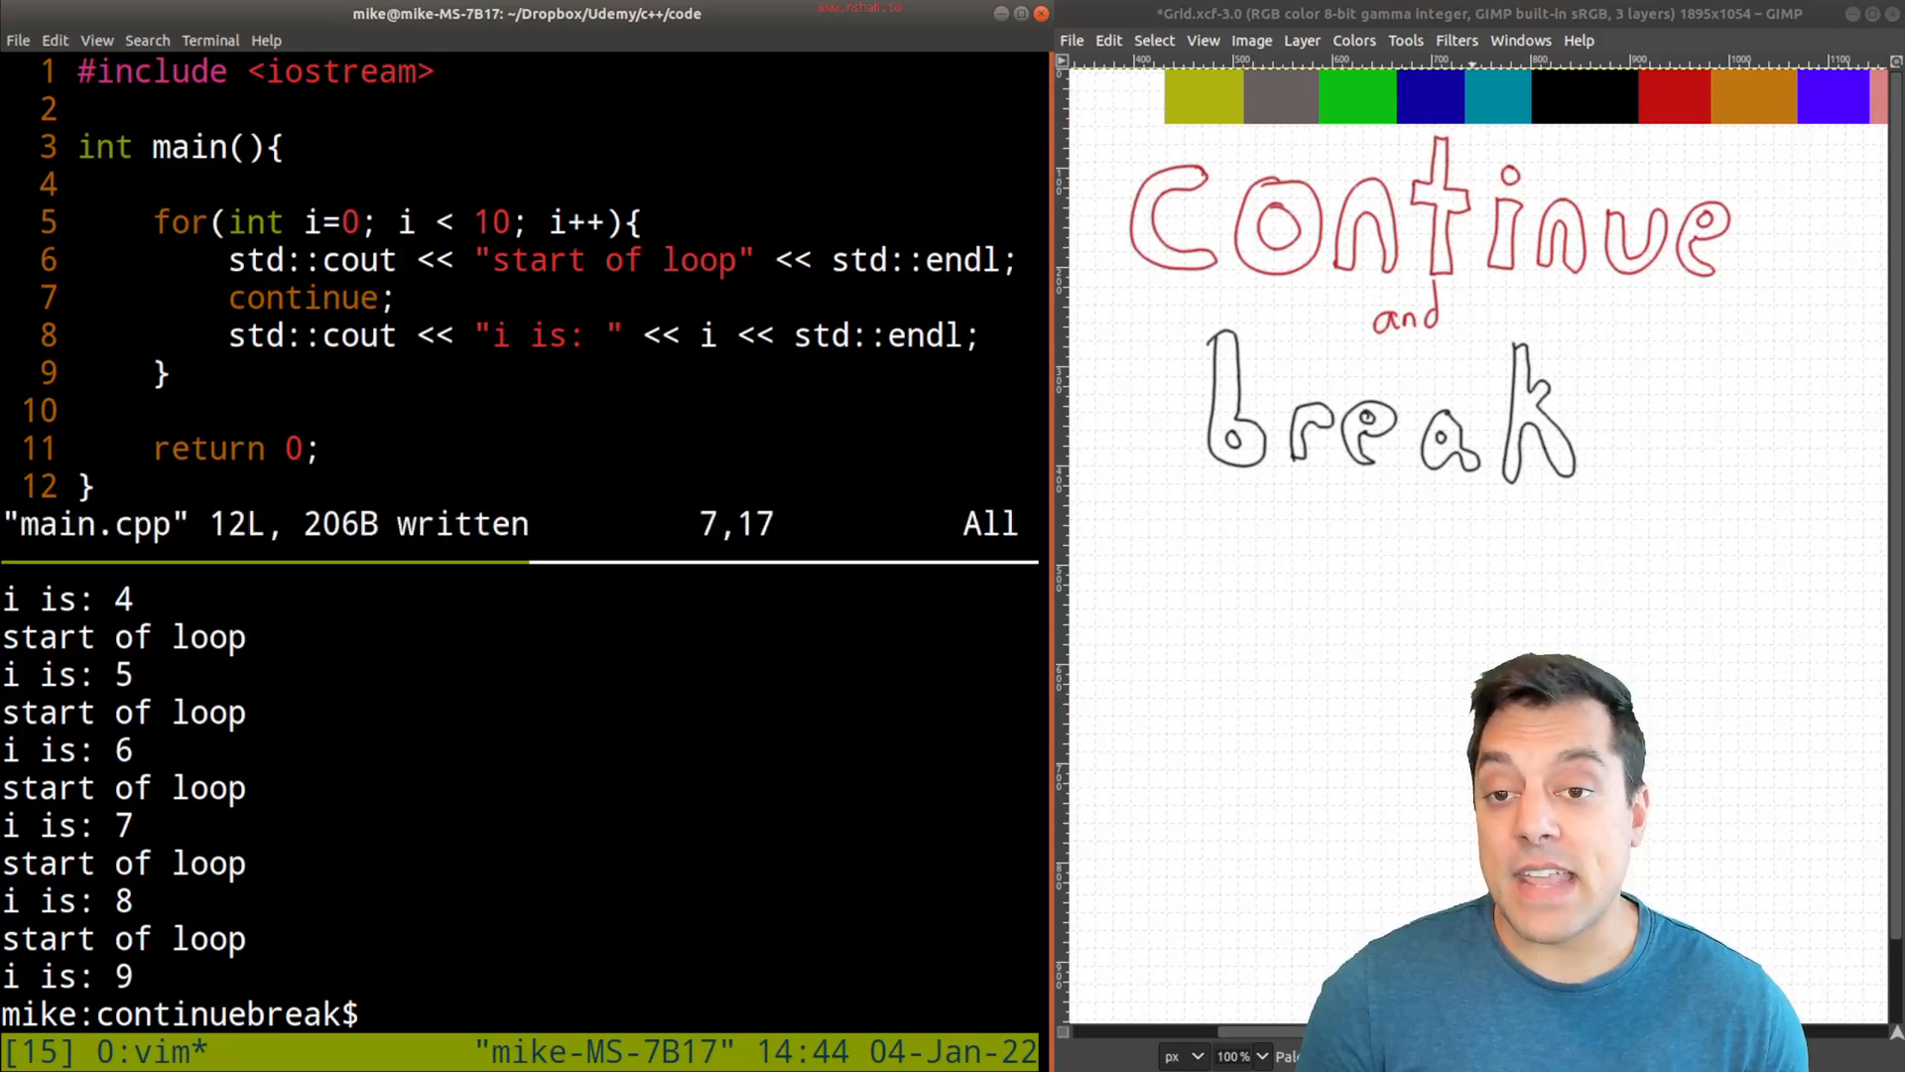
pyautogui.write('g++ -std=c++17 main.cpp -o prog')
pyautogui.write('./prog')
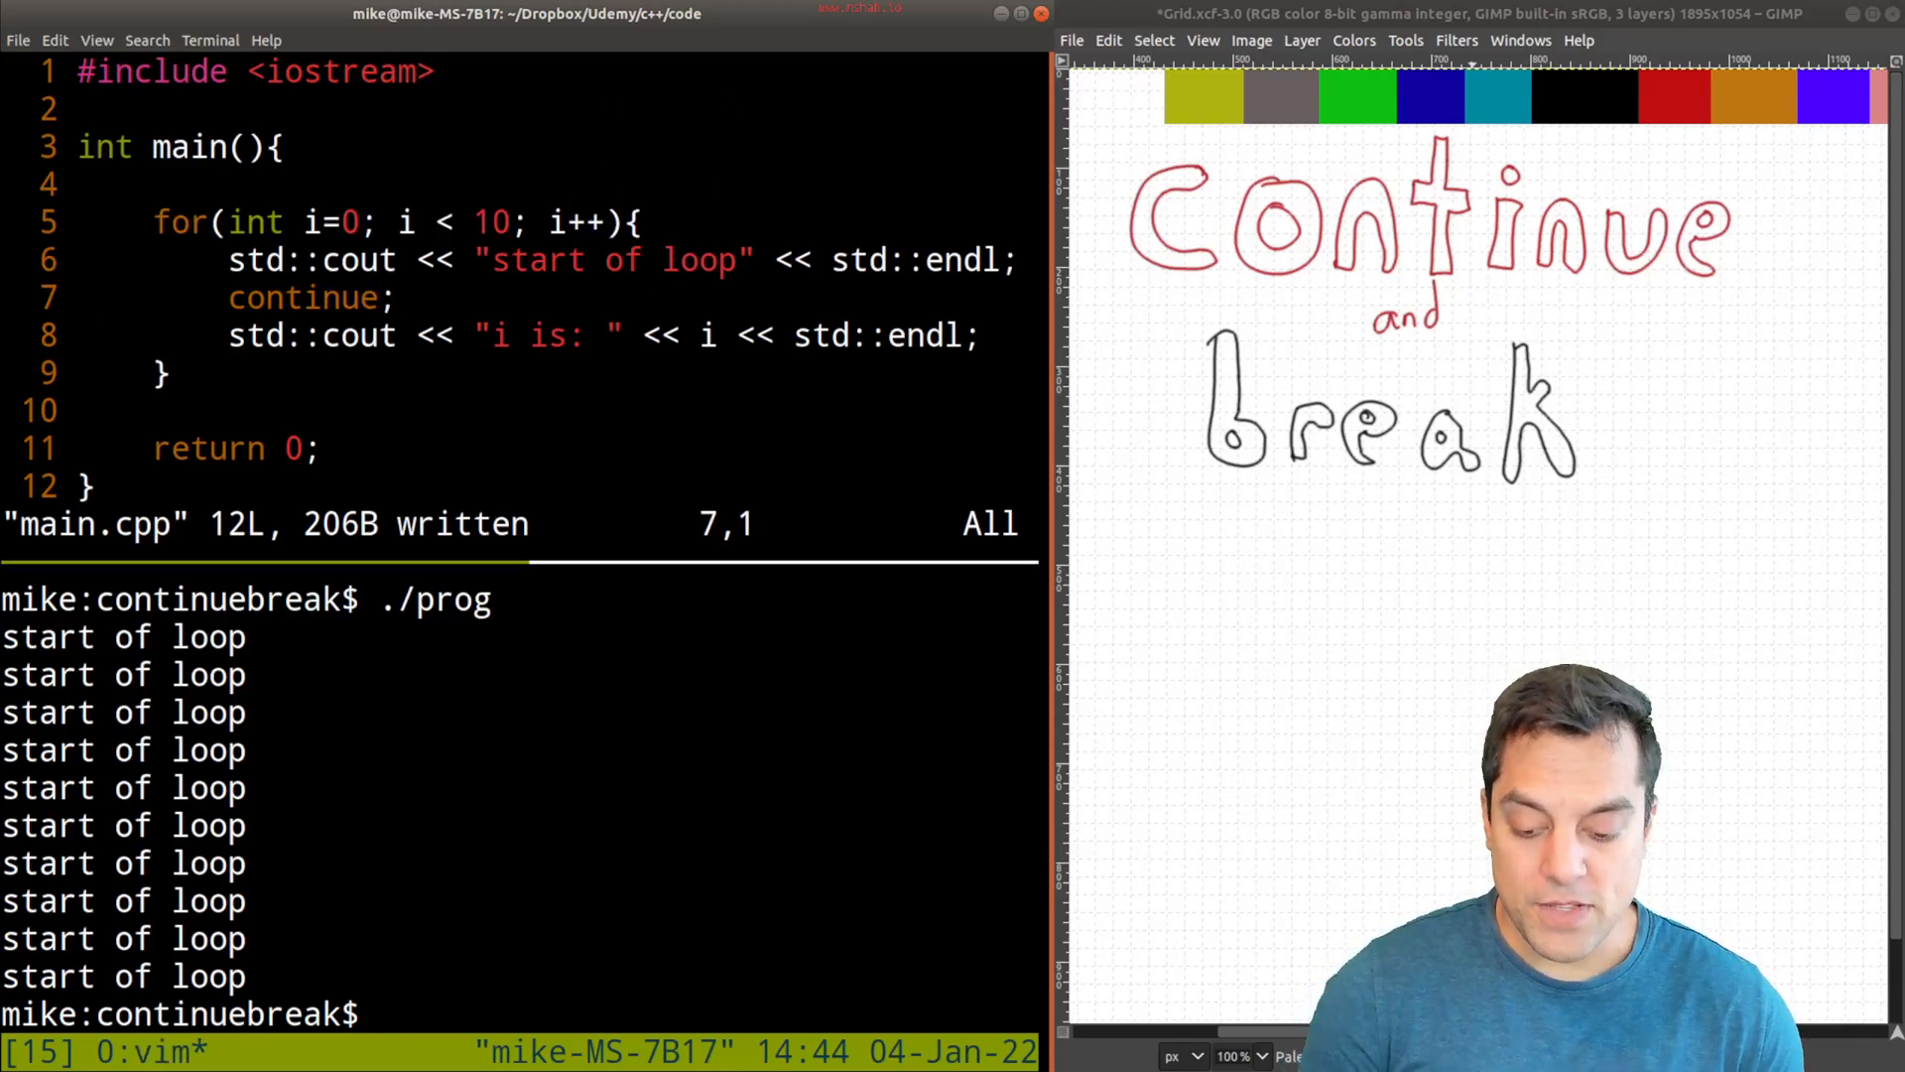
pyautogui.write('break;')
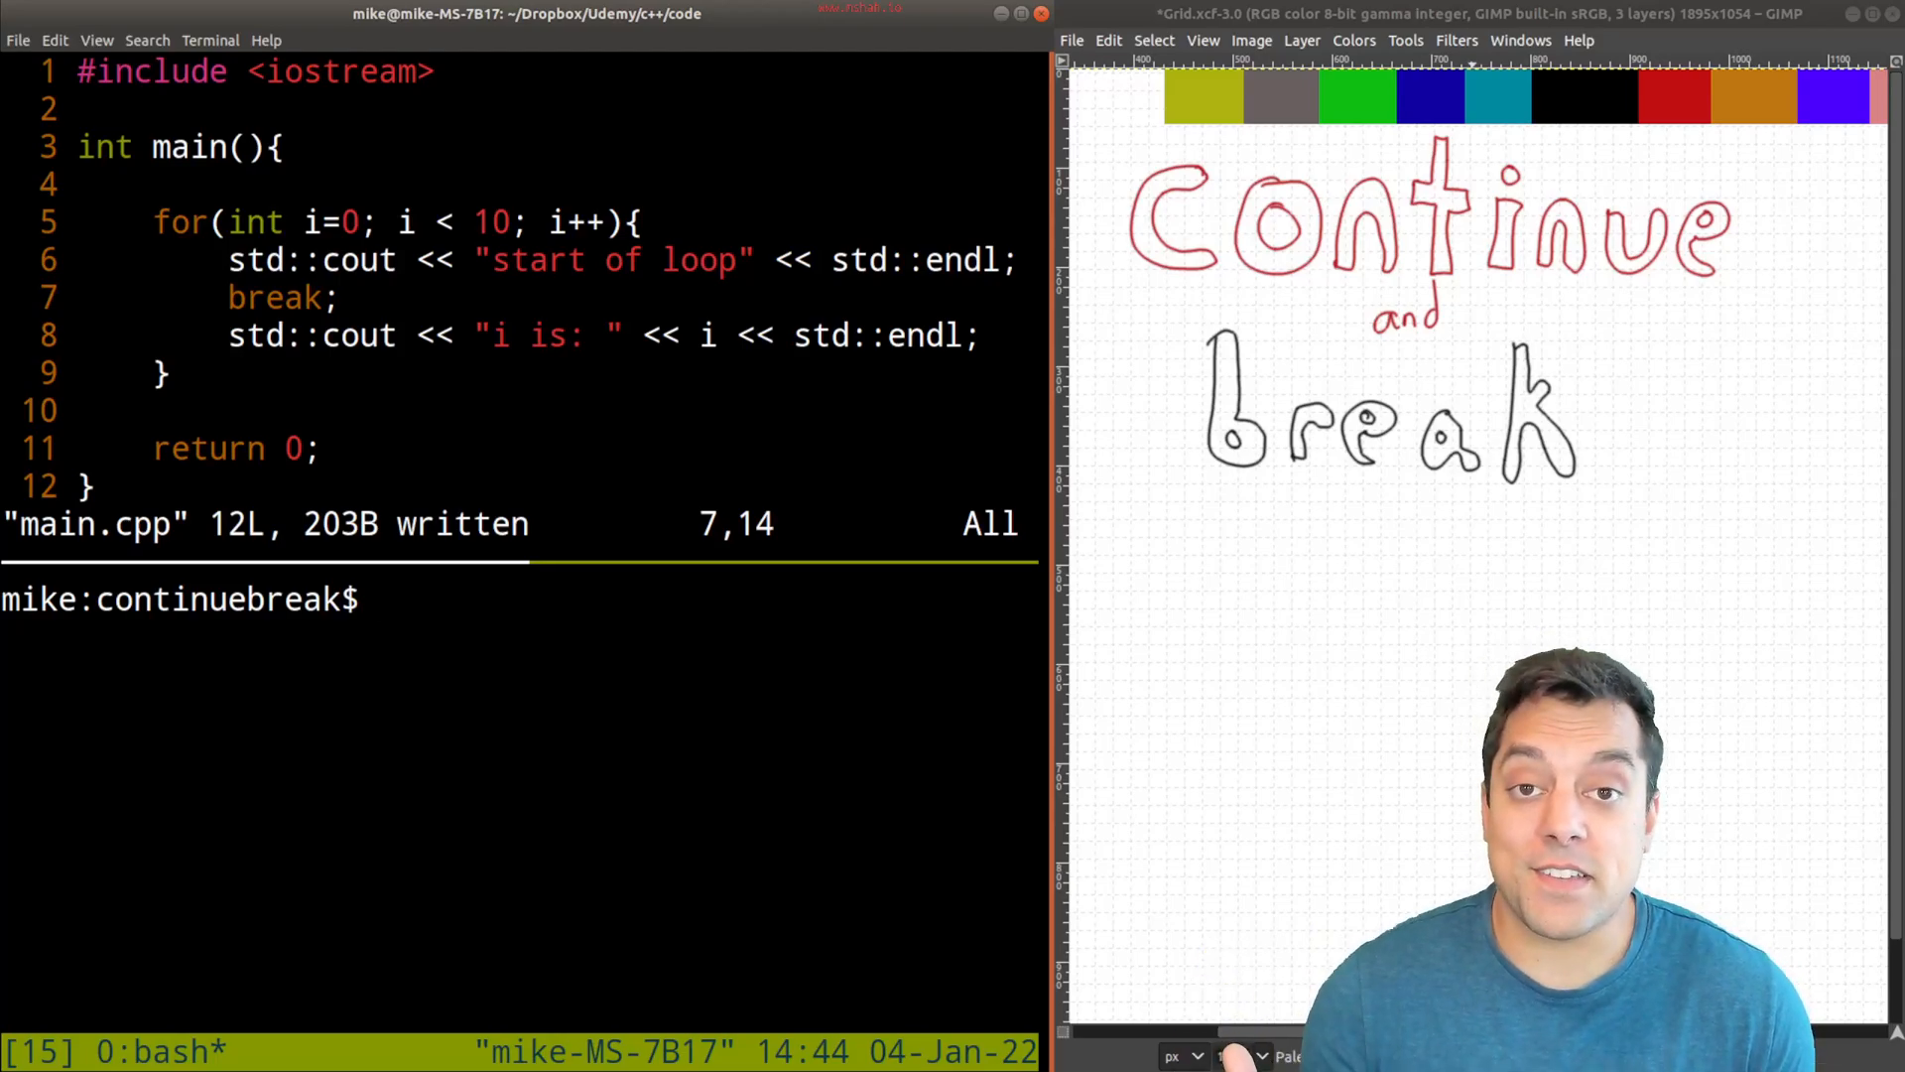
# - Rebuild main.cpp with break and run ./prog so start of loop prints once
pyautogui.write('g++ -std=c++17 main.cpp -o prog')
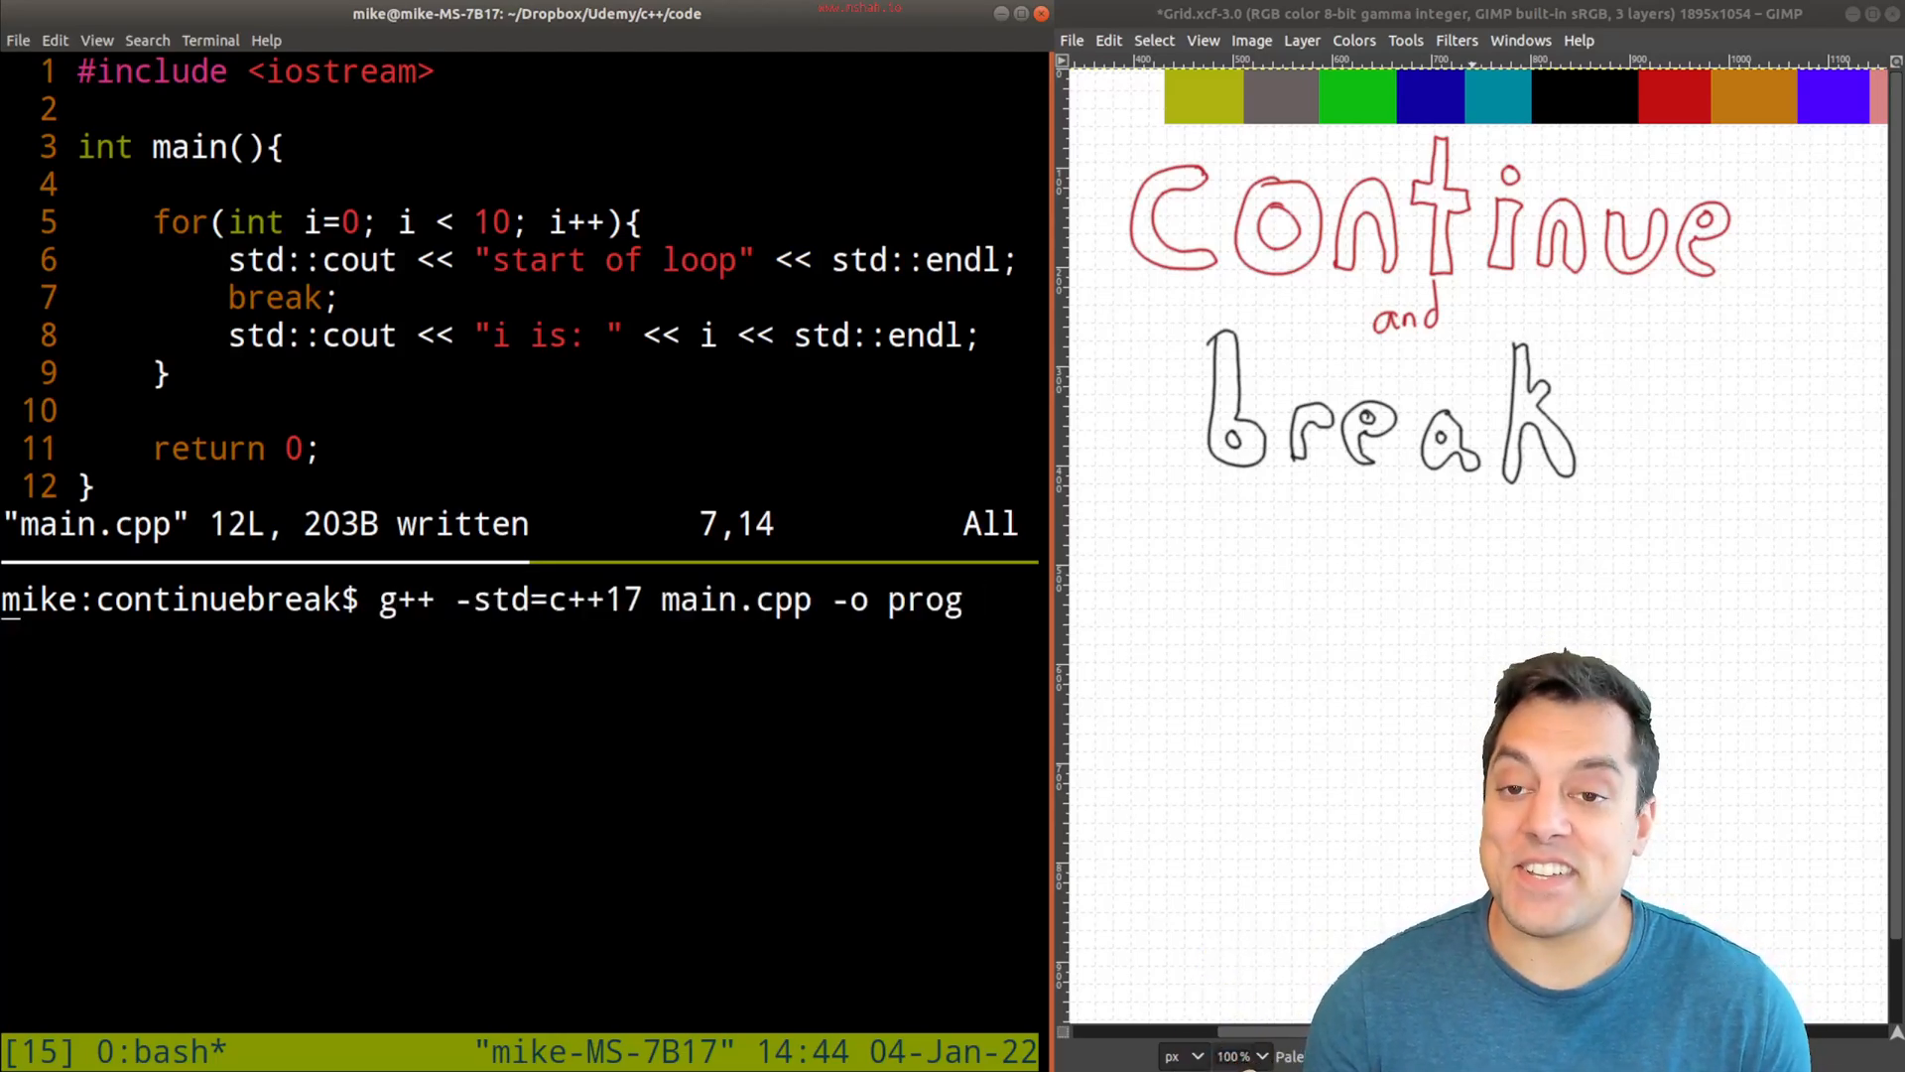
pyautogui.write('./prog')
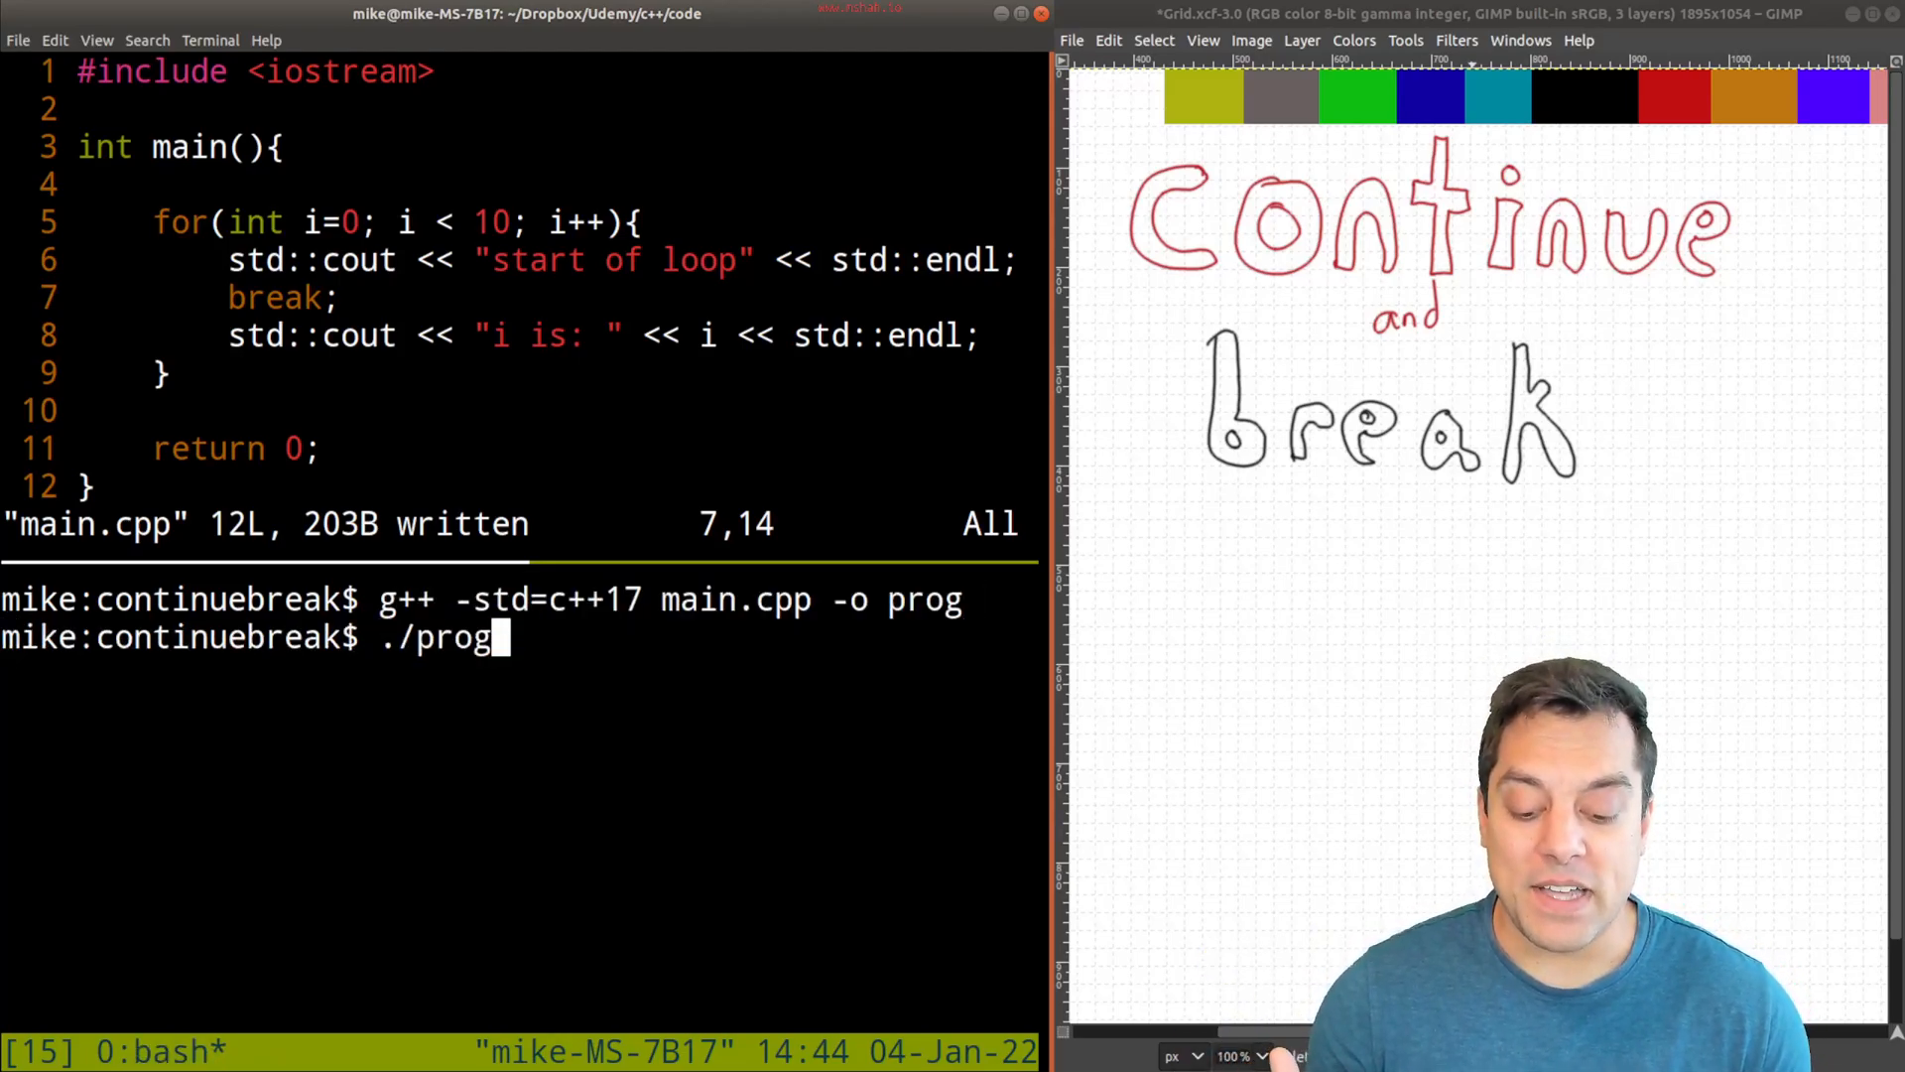
pyautogui.press('Return')
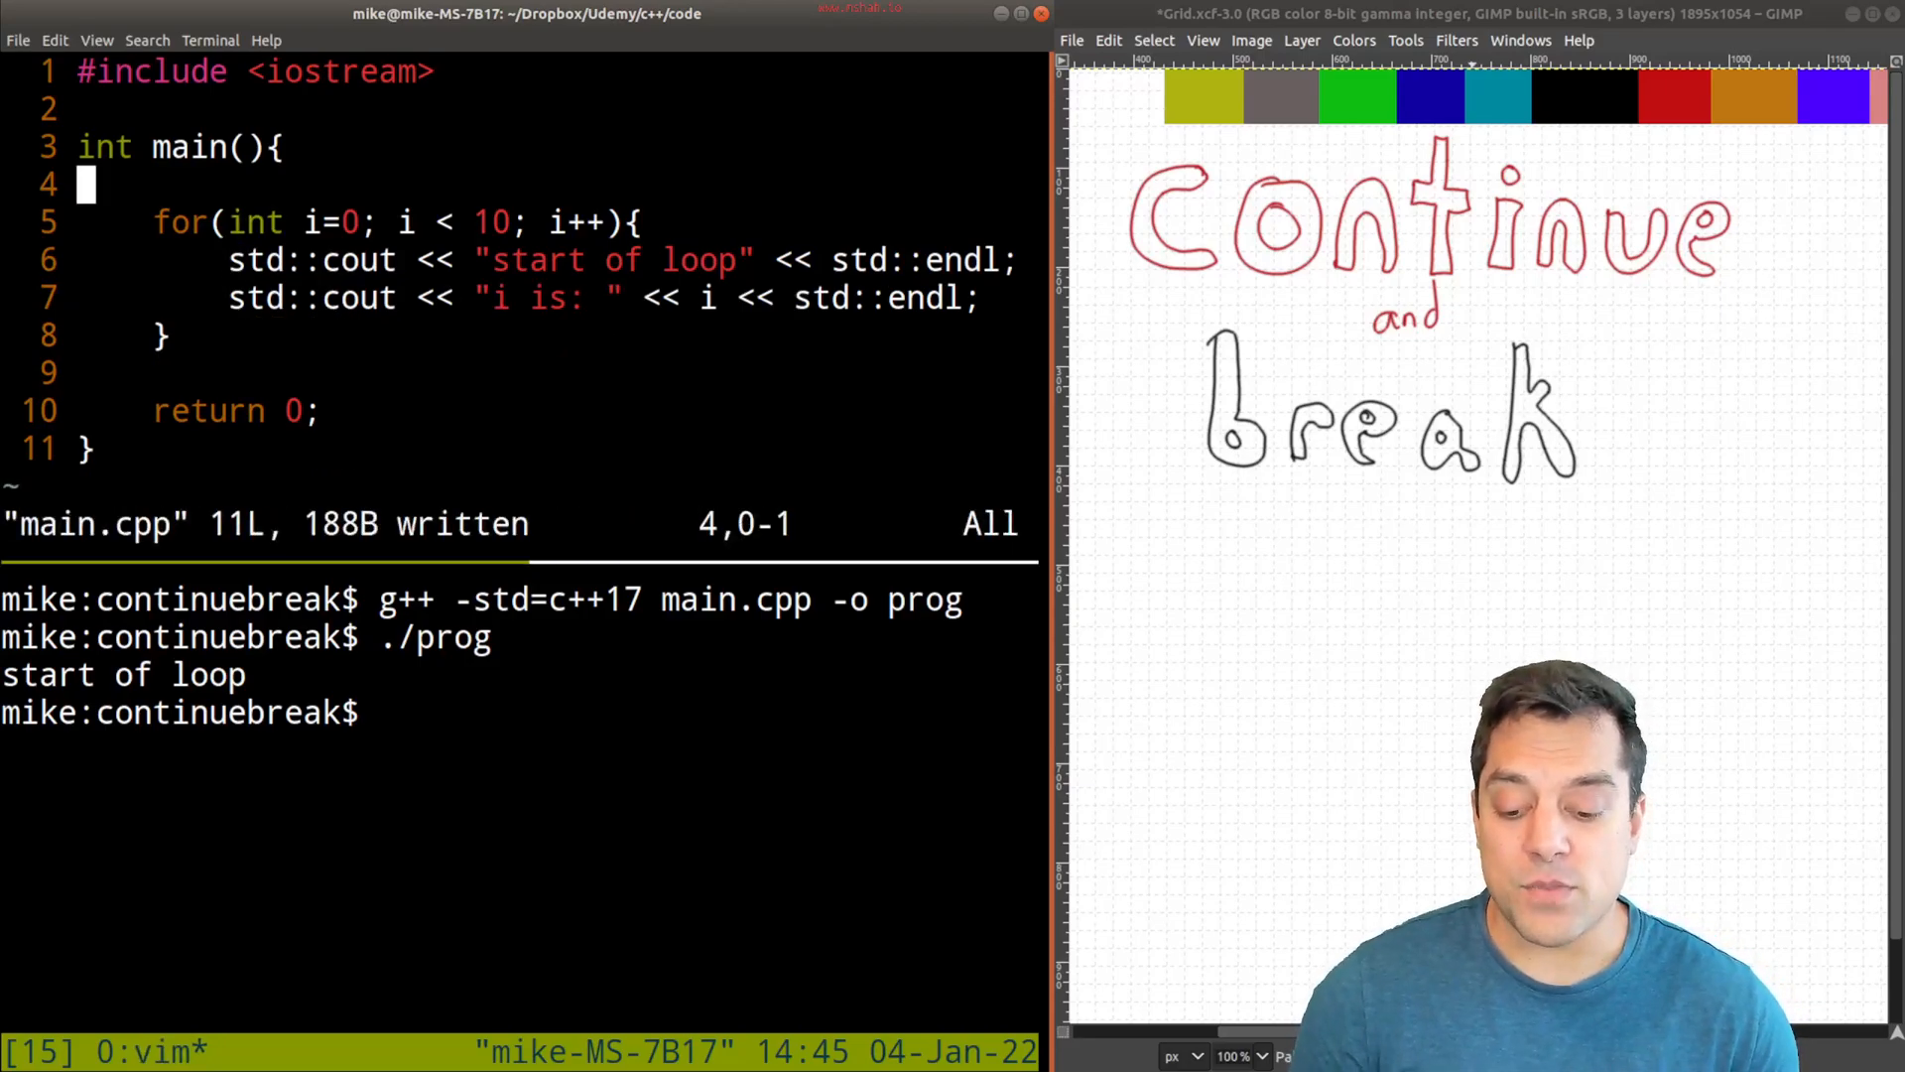
# - Write the outer loop header for(int x=0; x < 10; x++){ above the inner loop
pyautogui.write('for(int x=0; i')
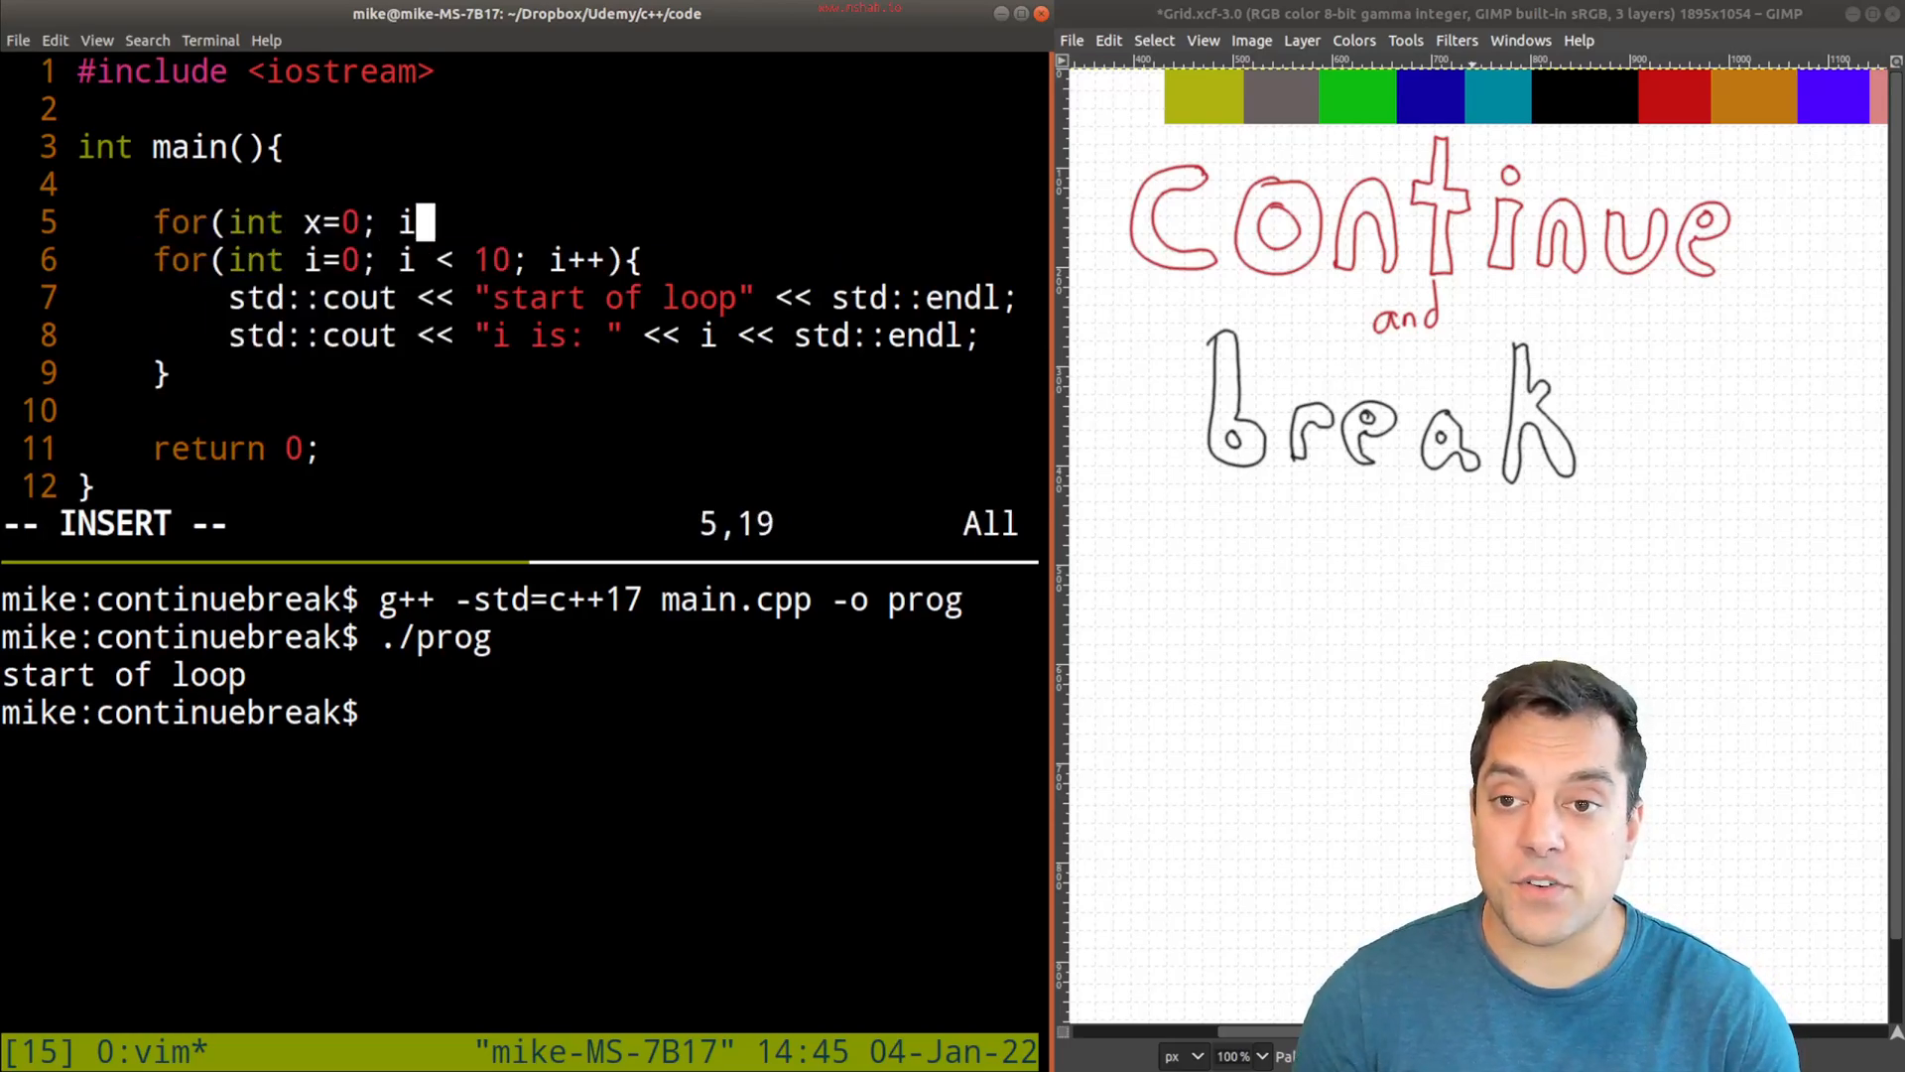
pyautogui.write('x <')
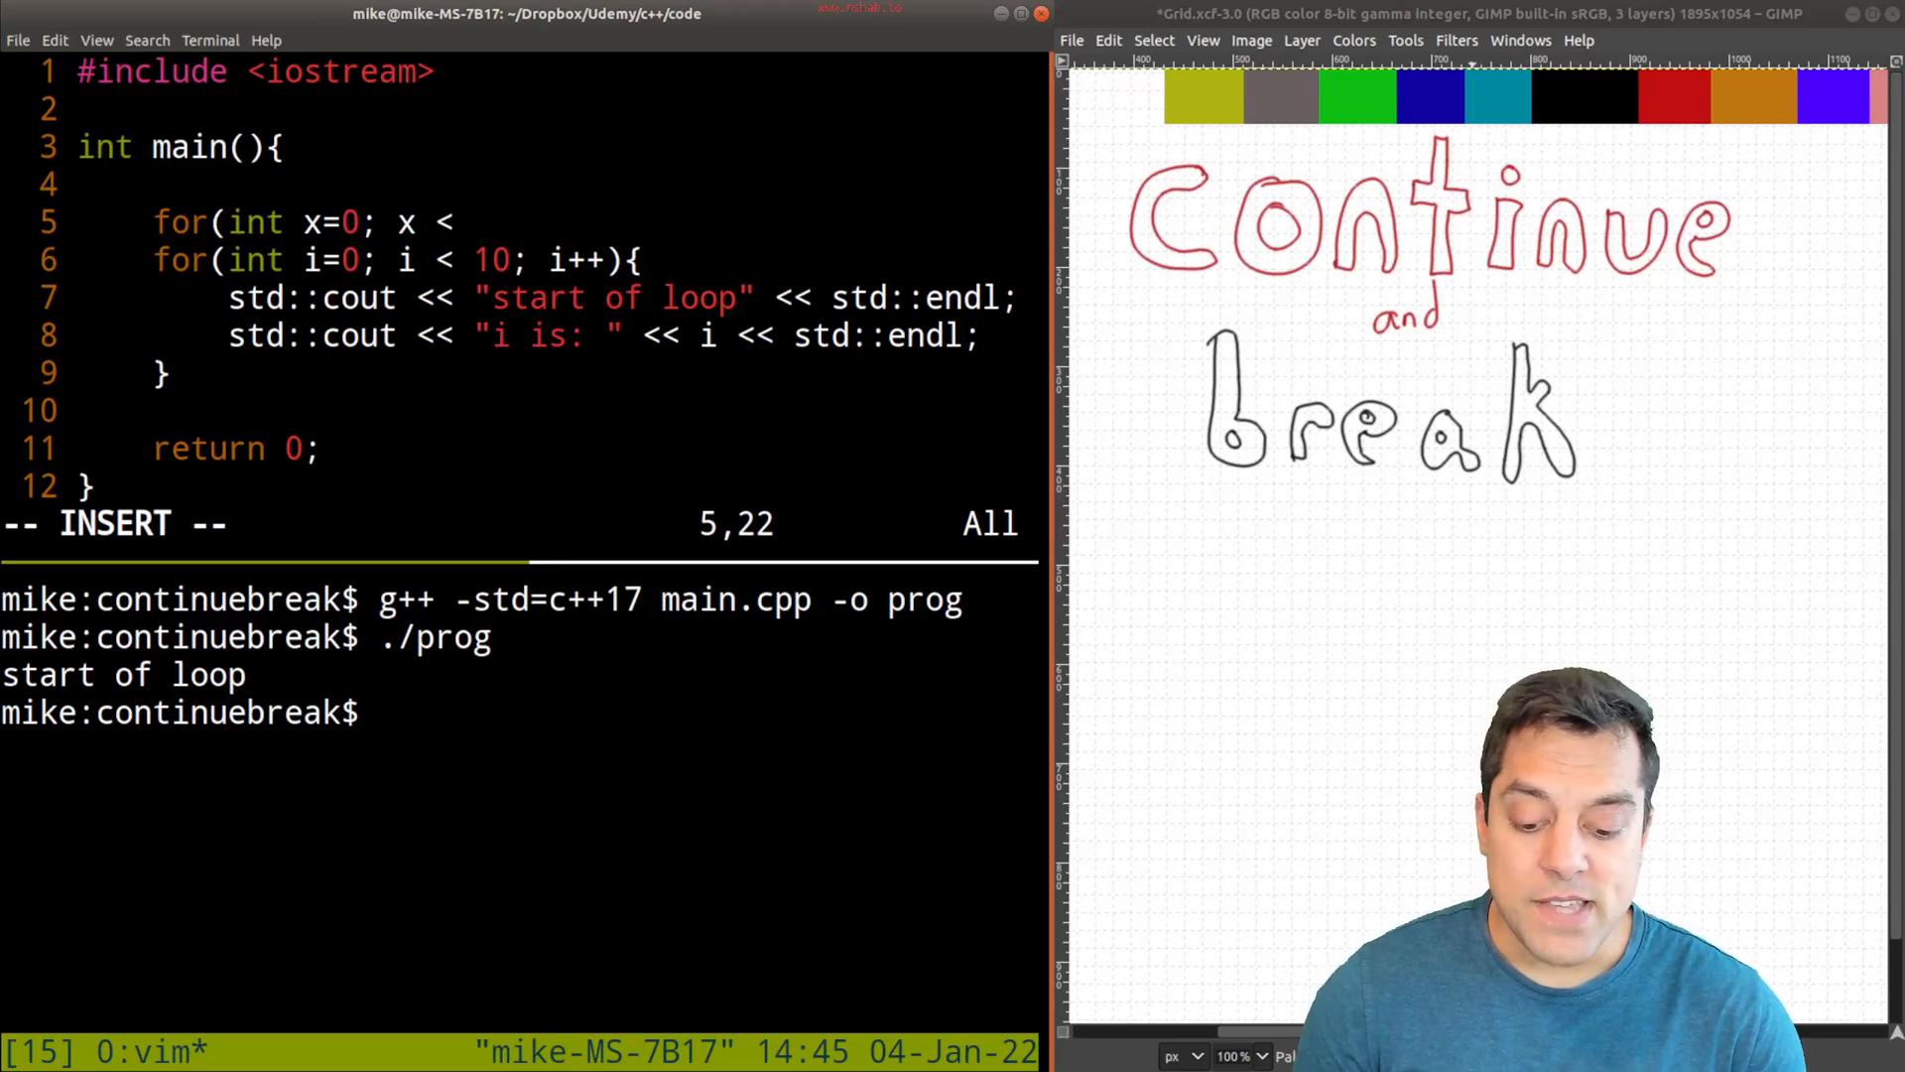
pyautogui.write('10;')
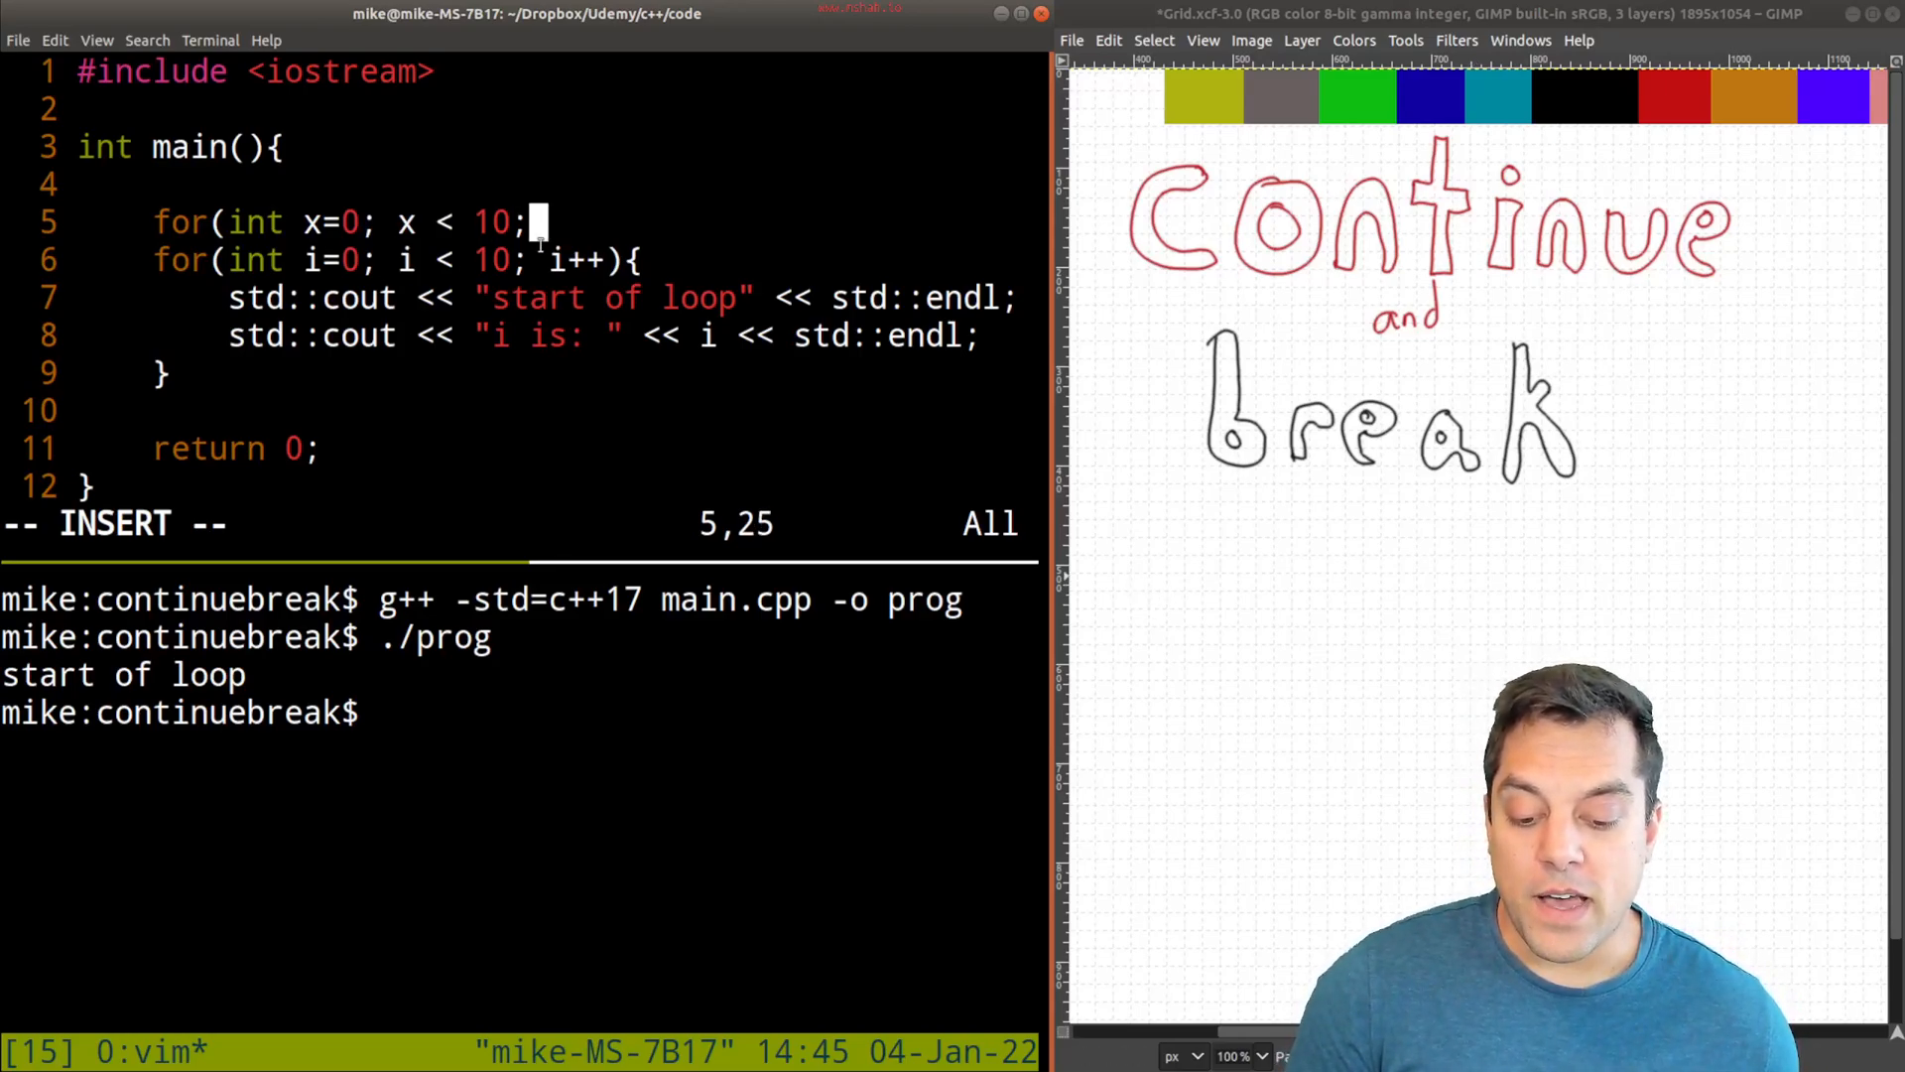
pyautogui.write('x++){')
pyautogui.click(550, 411)
pyautogui.write('}')
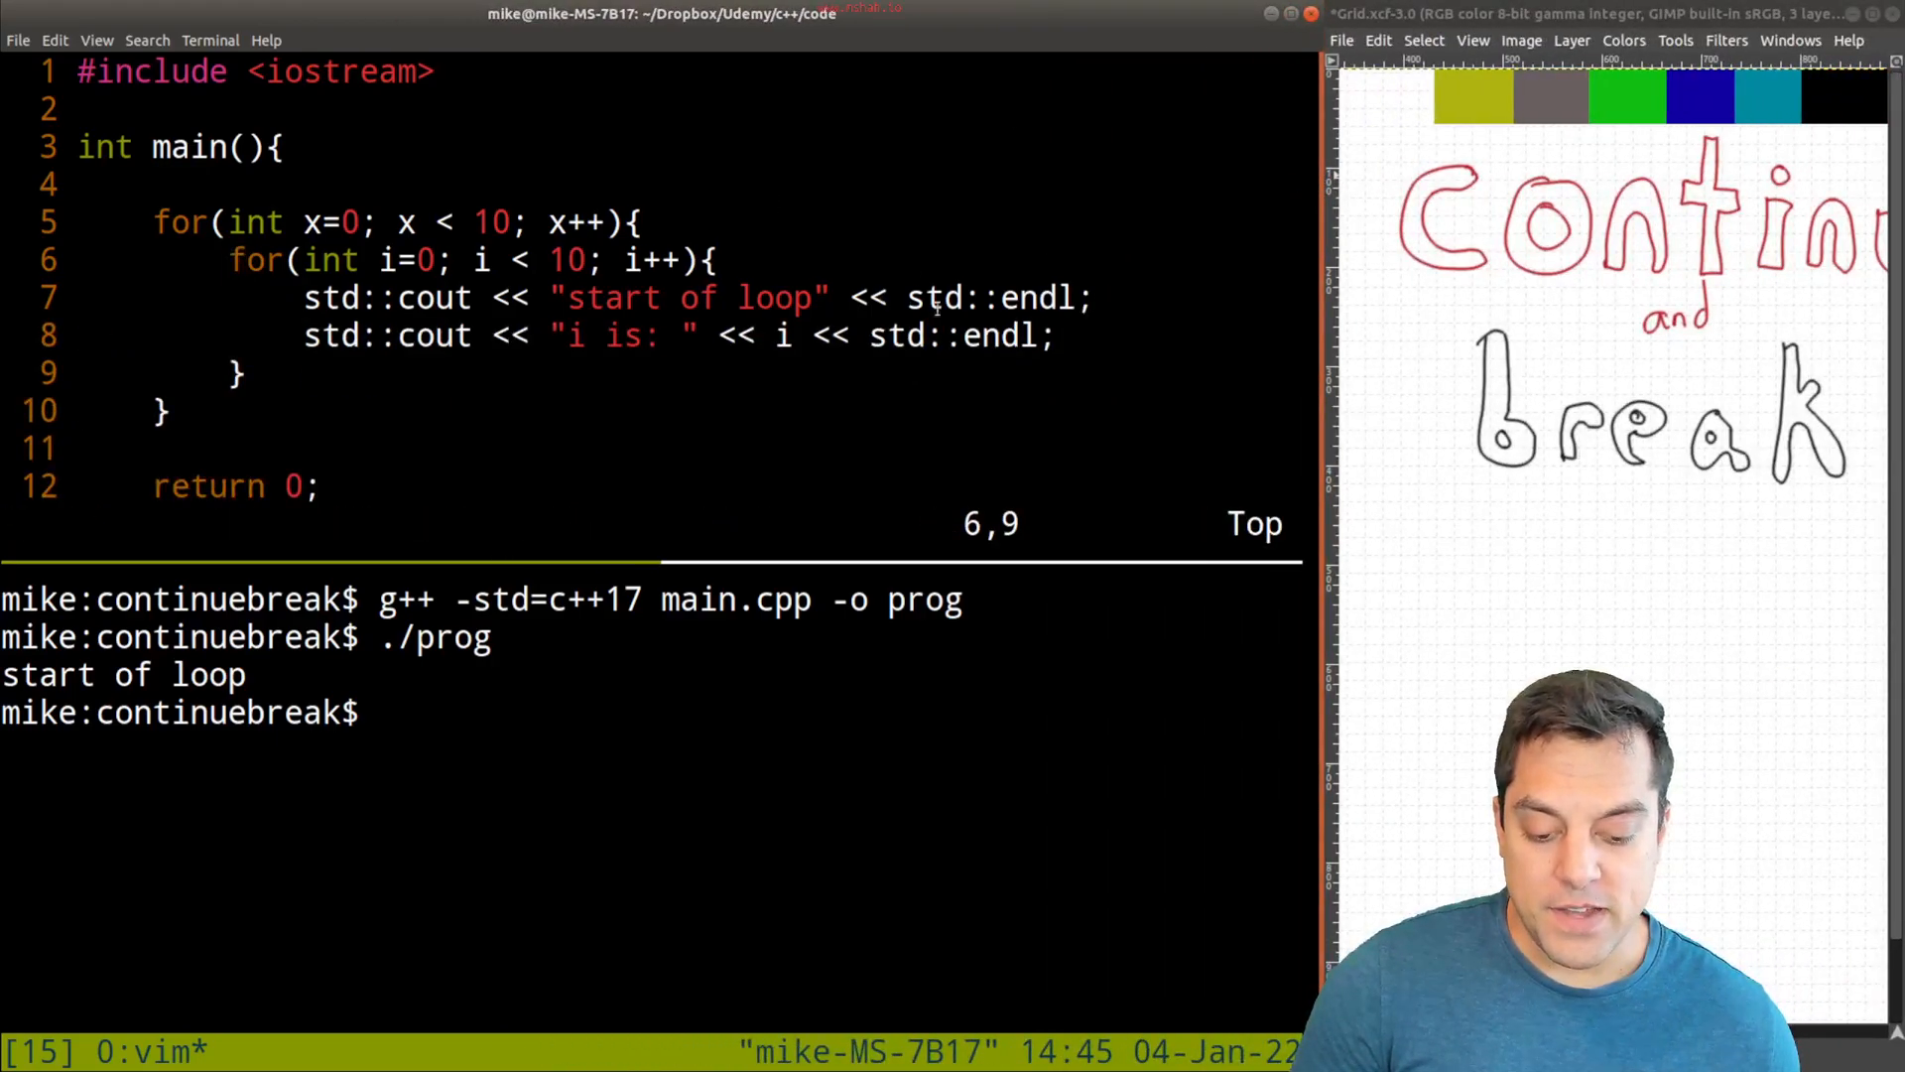
# - Indent the inner loop and add the closing brace with the x is print line
pyautogui.press('V')
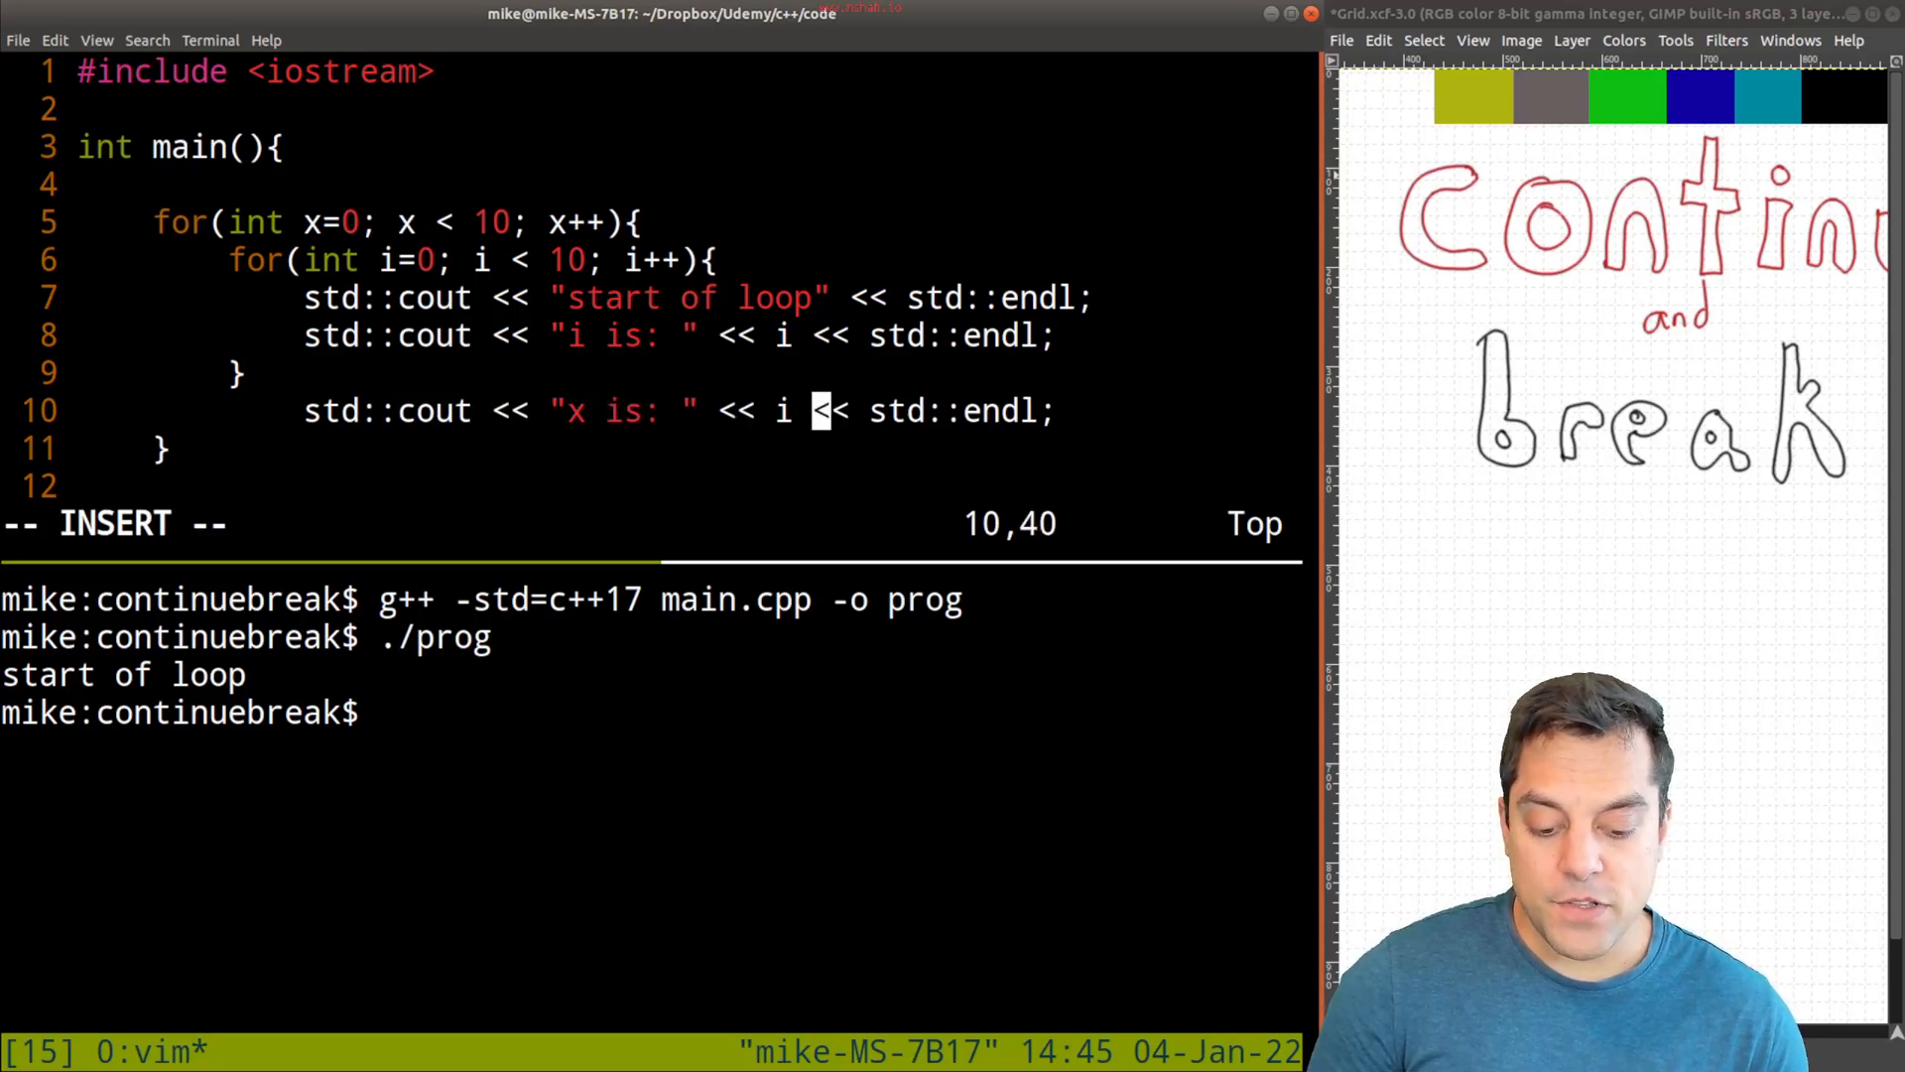
pyautogui.press('Escape')
pyautogui.write('x')
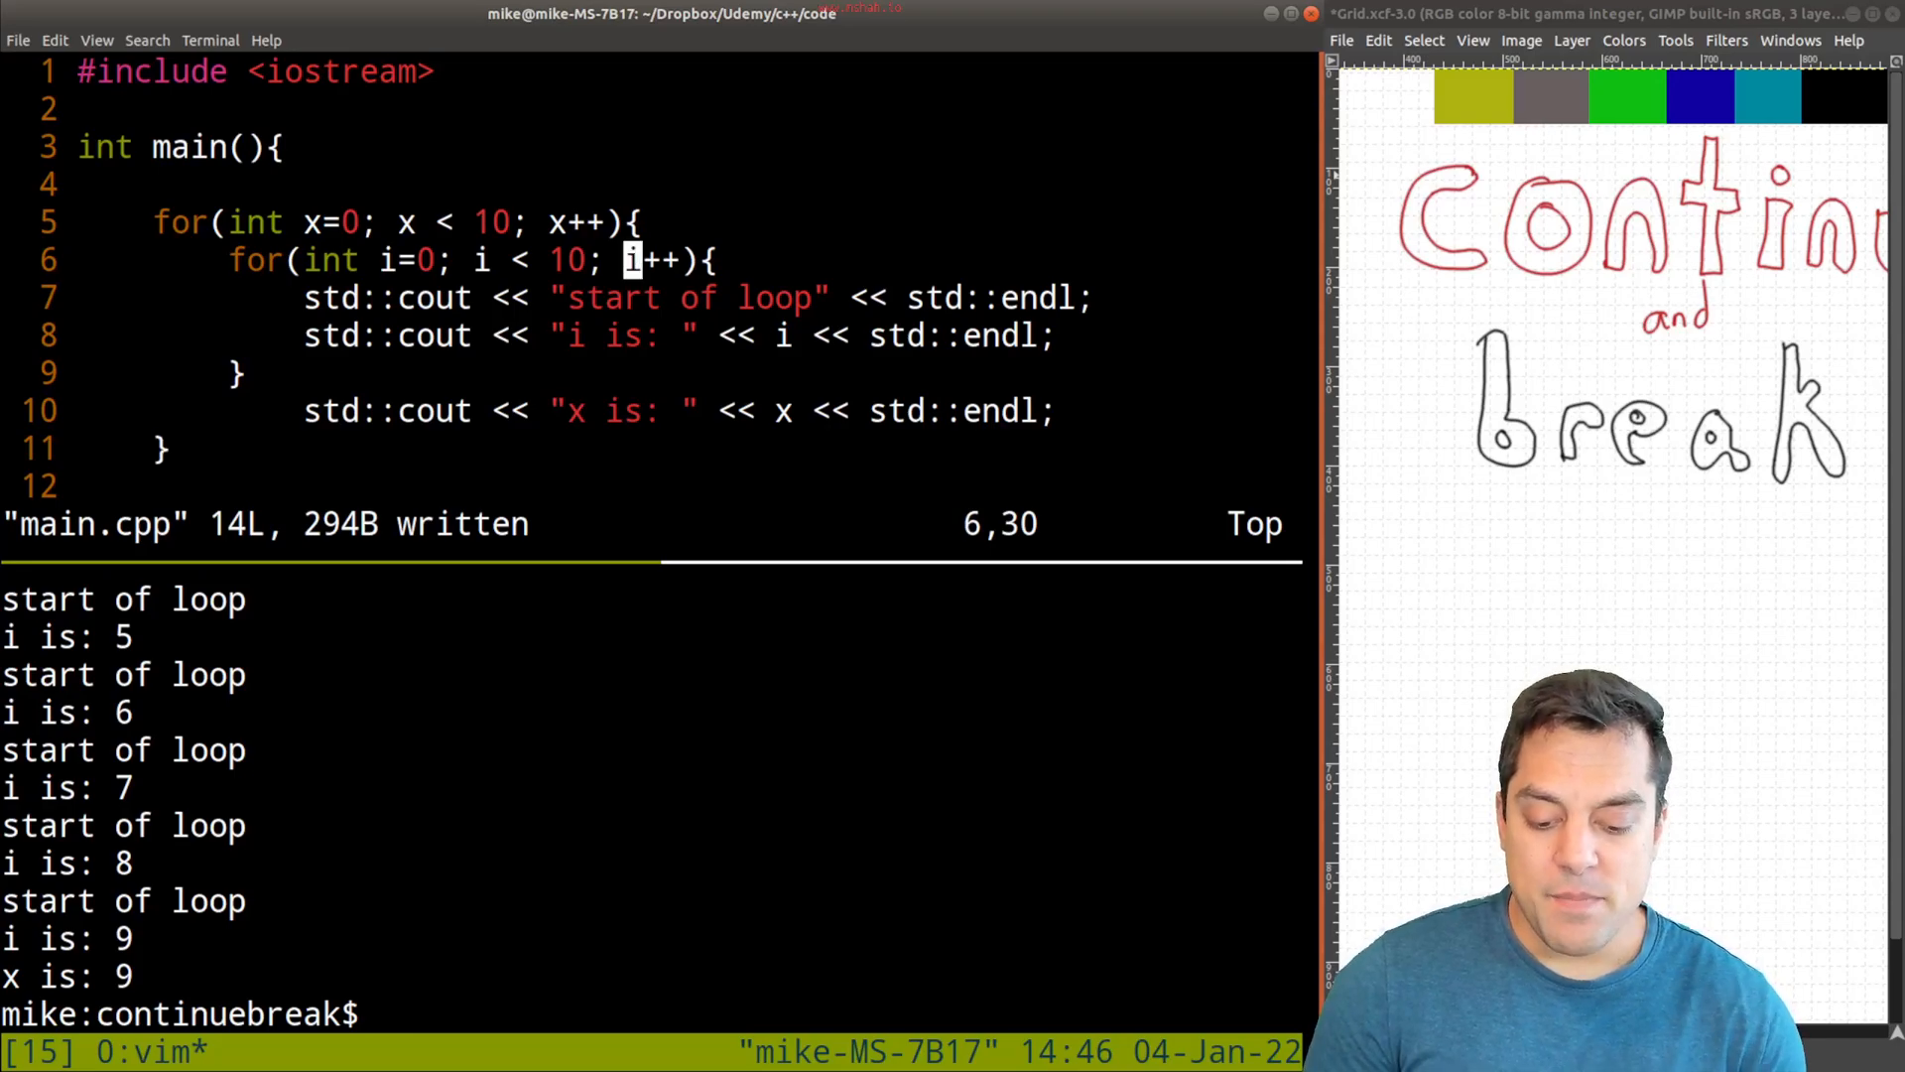
# - Add break; at the top of the inner loop, rebuild and run ./prog to print only x is 0–9
pyautogui.write('break;')
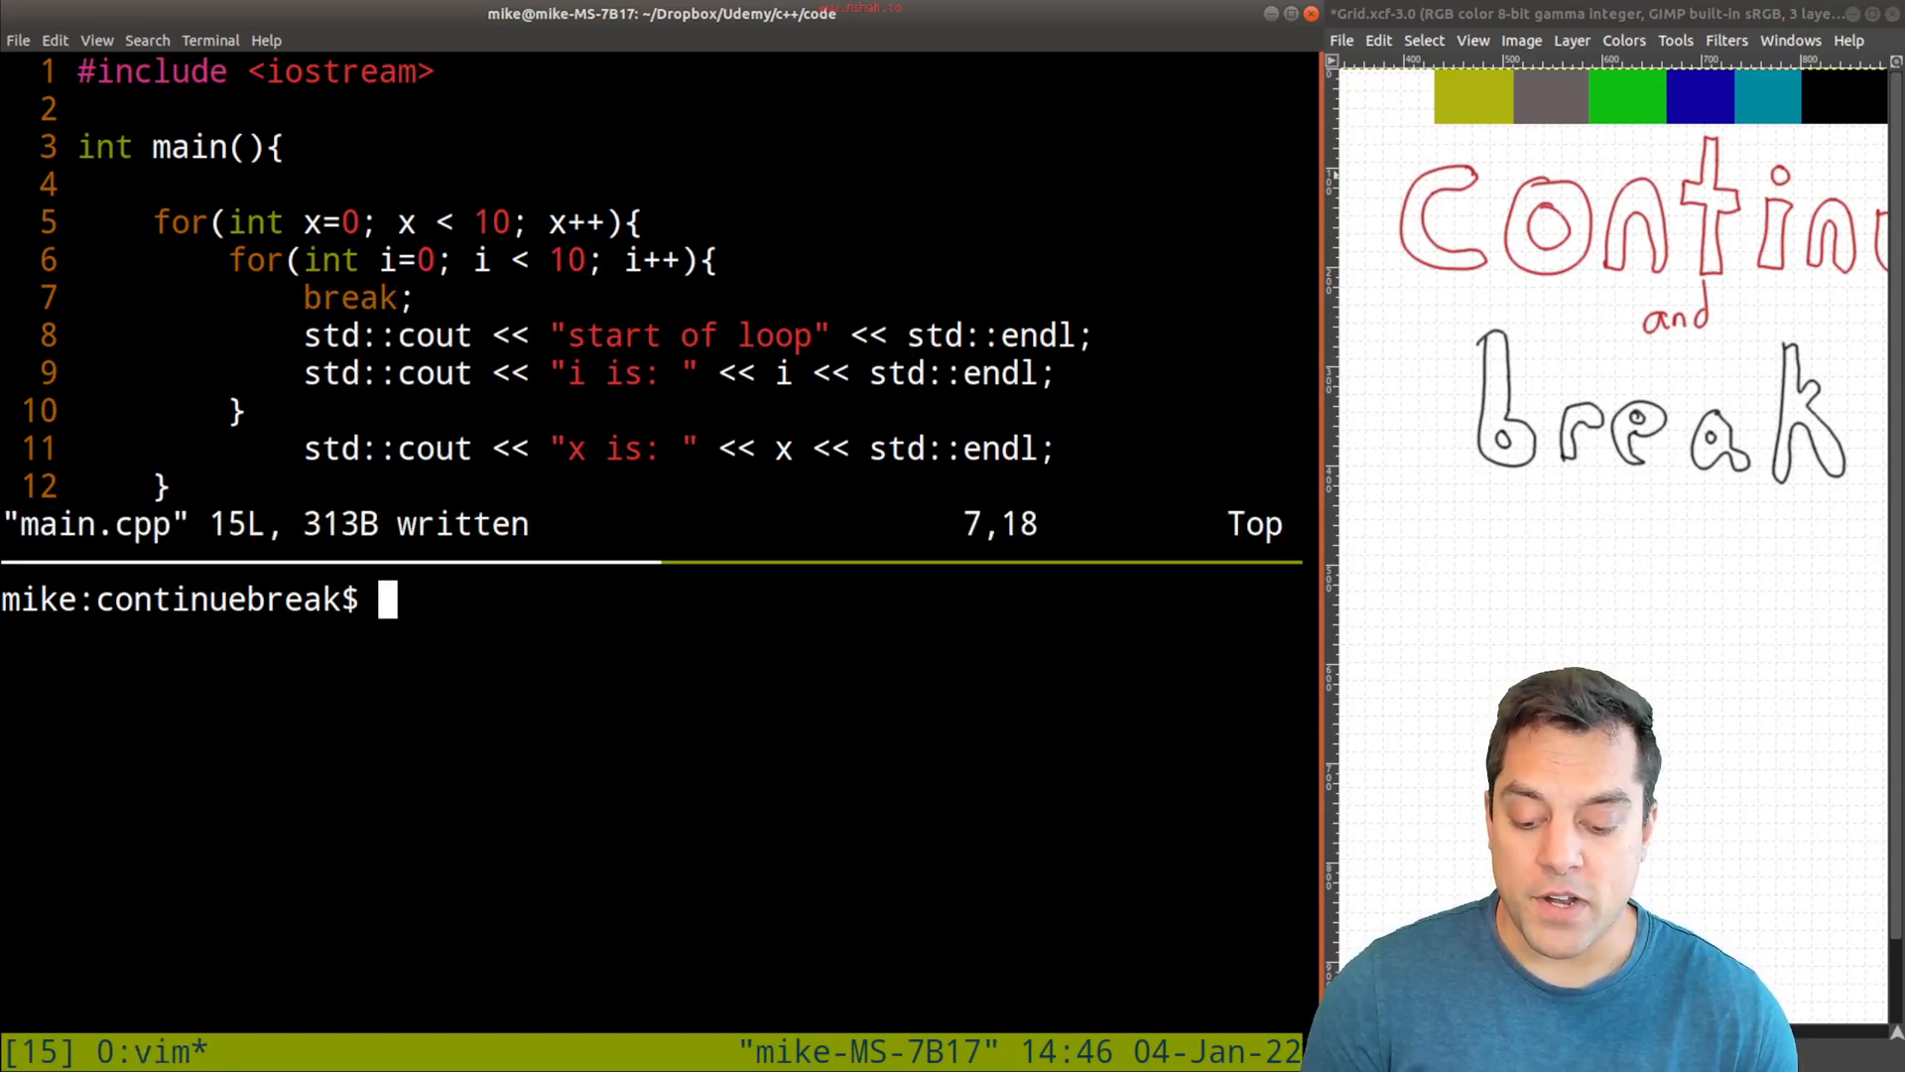
pyautogui.write('g++ -std=c++17 main.cpp -o prog')
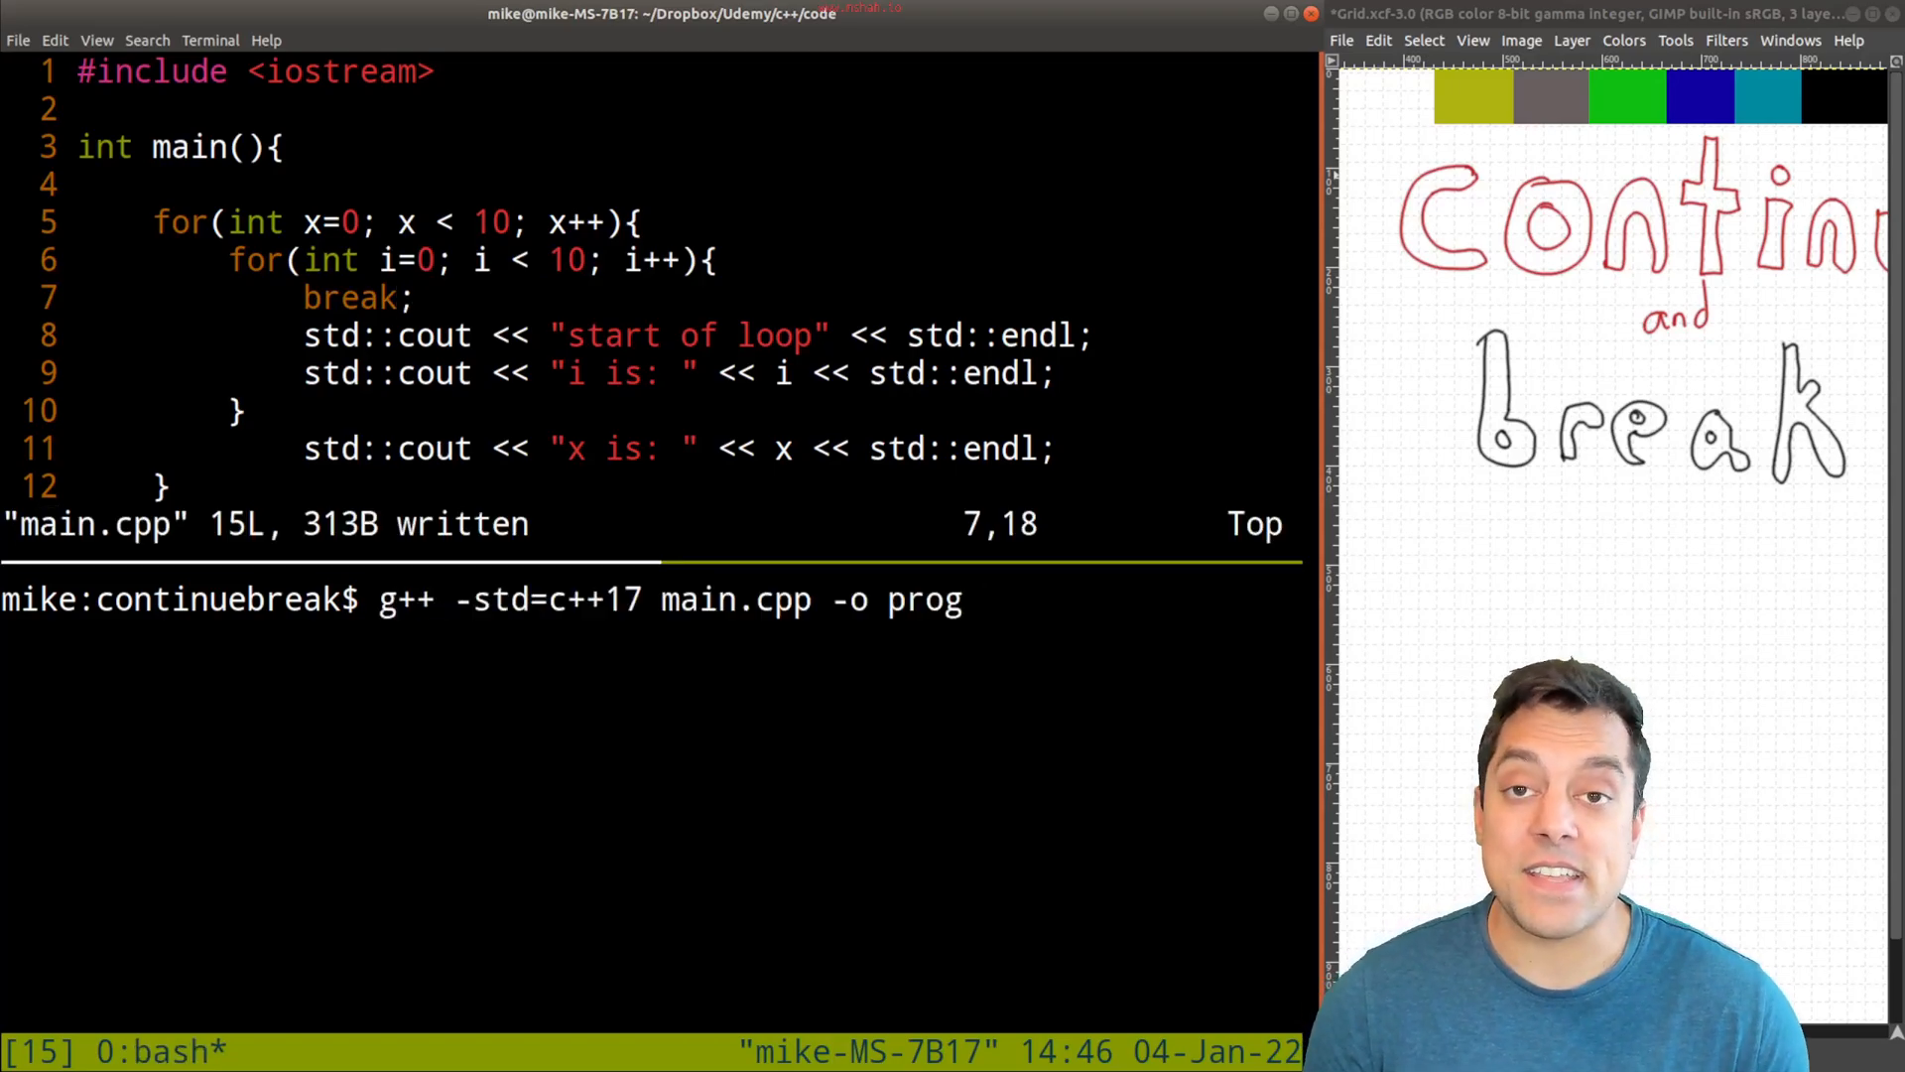
pyautogui.write('./prog')
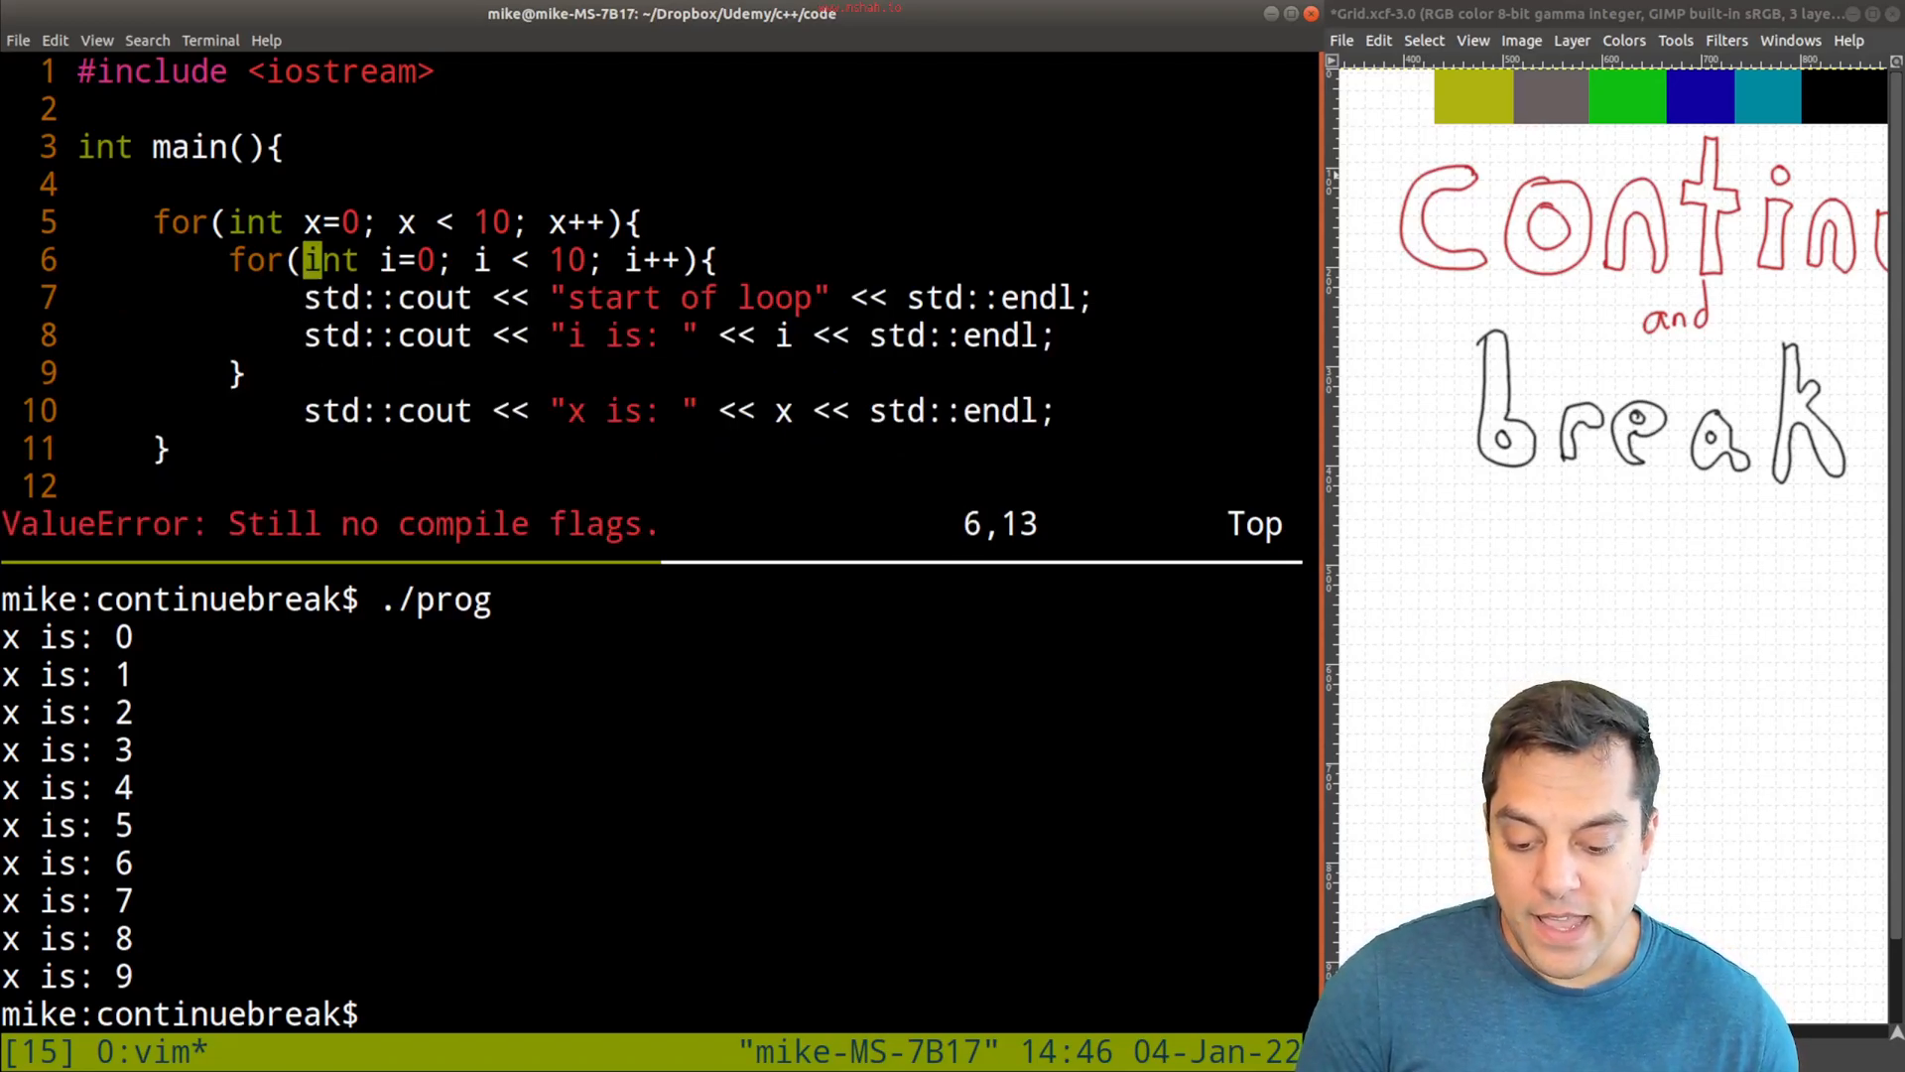
# - Add continue; at the top of the outer loop, recompile with g++ and enter ./prog
pyautogui.write('contin')
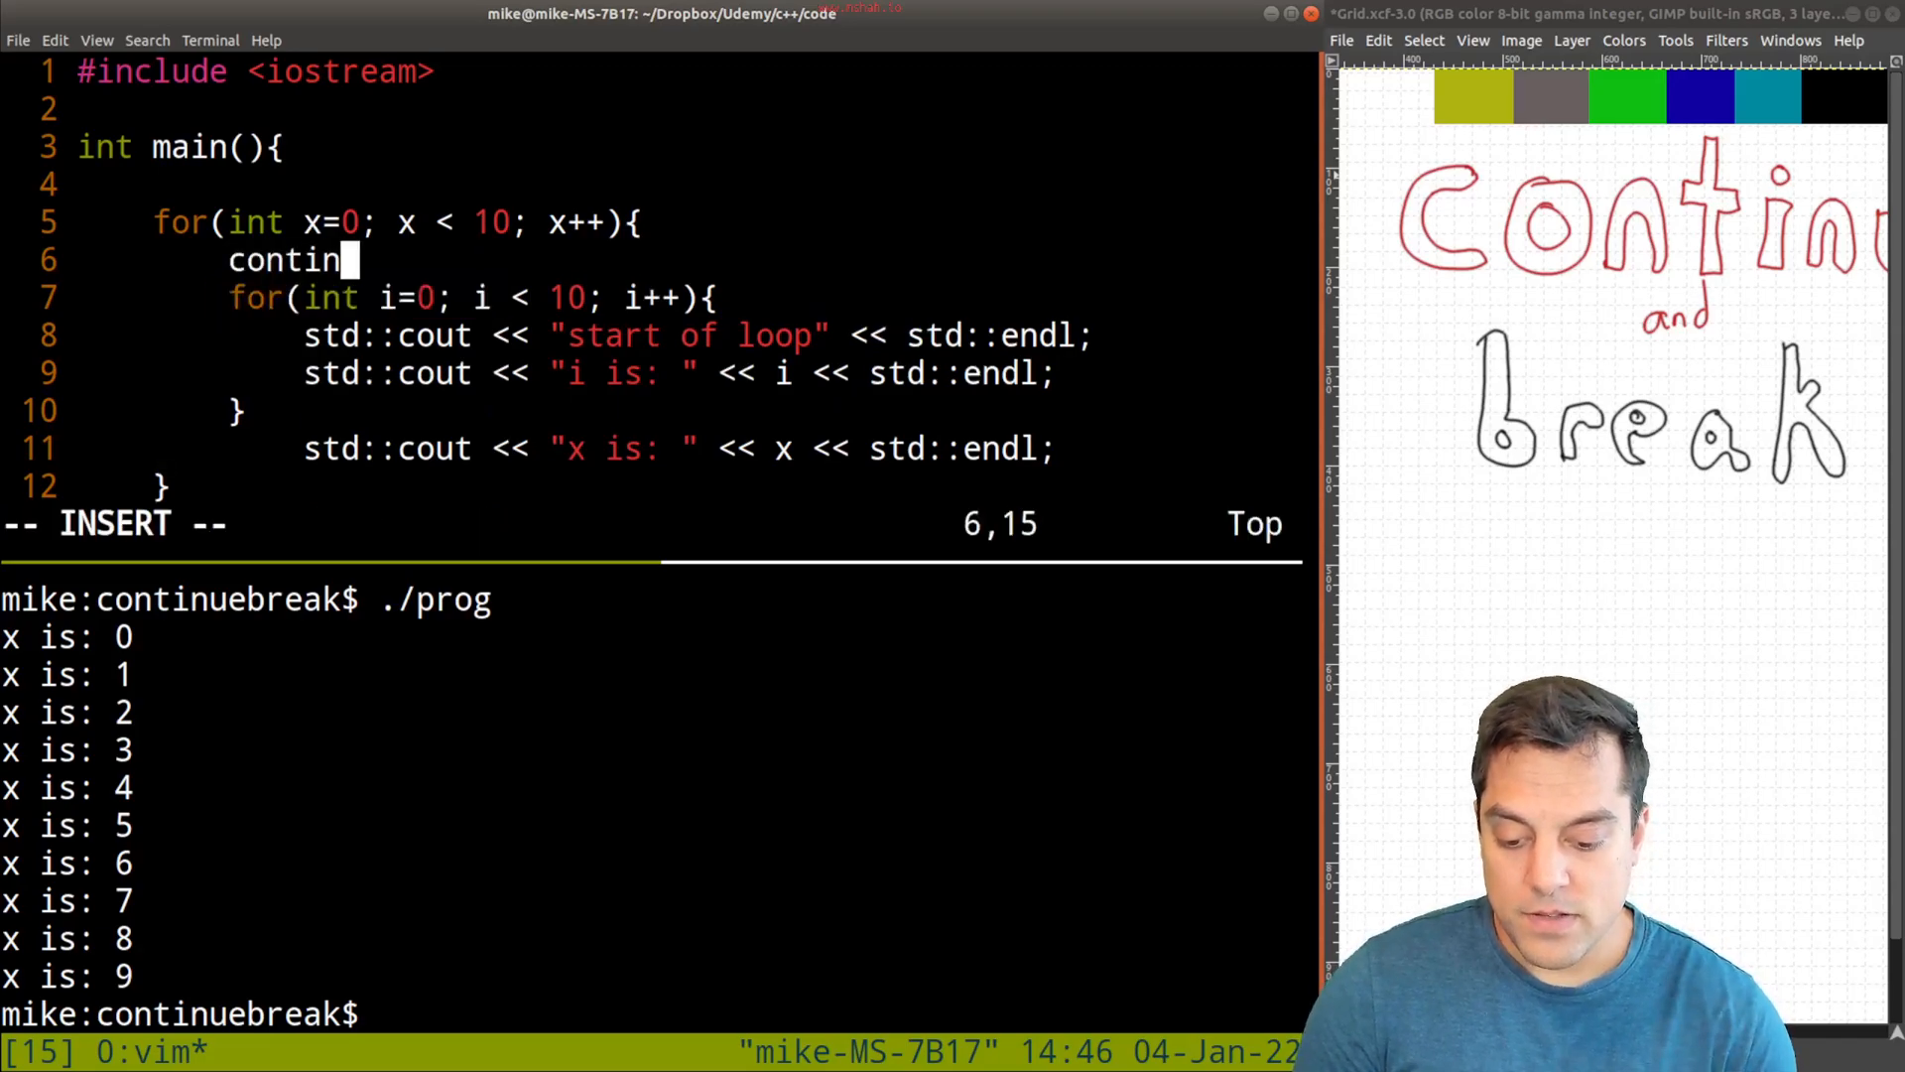
pyautogui.press('Escape')
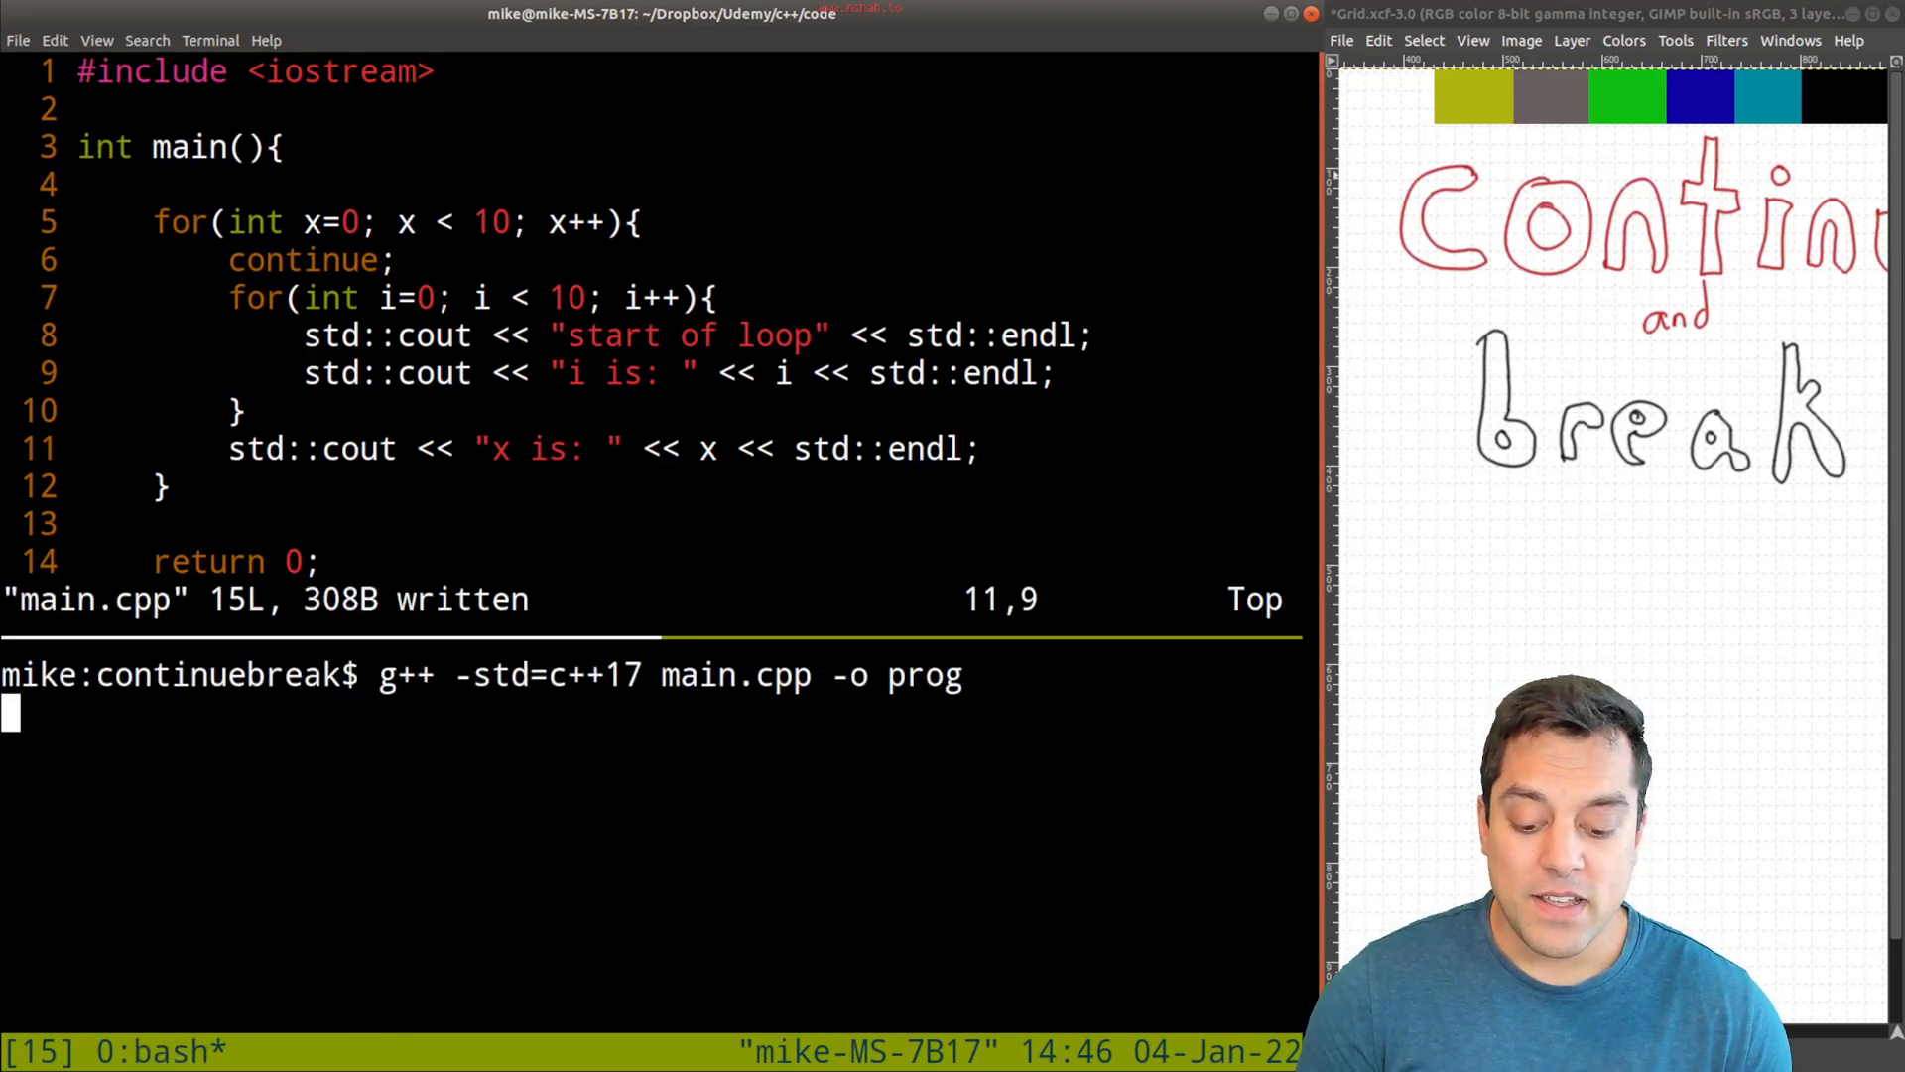
pyautogui.press('Return')
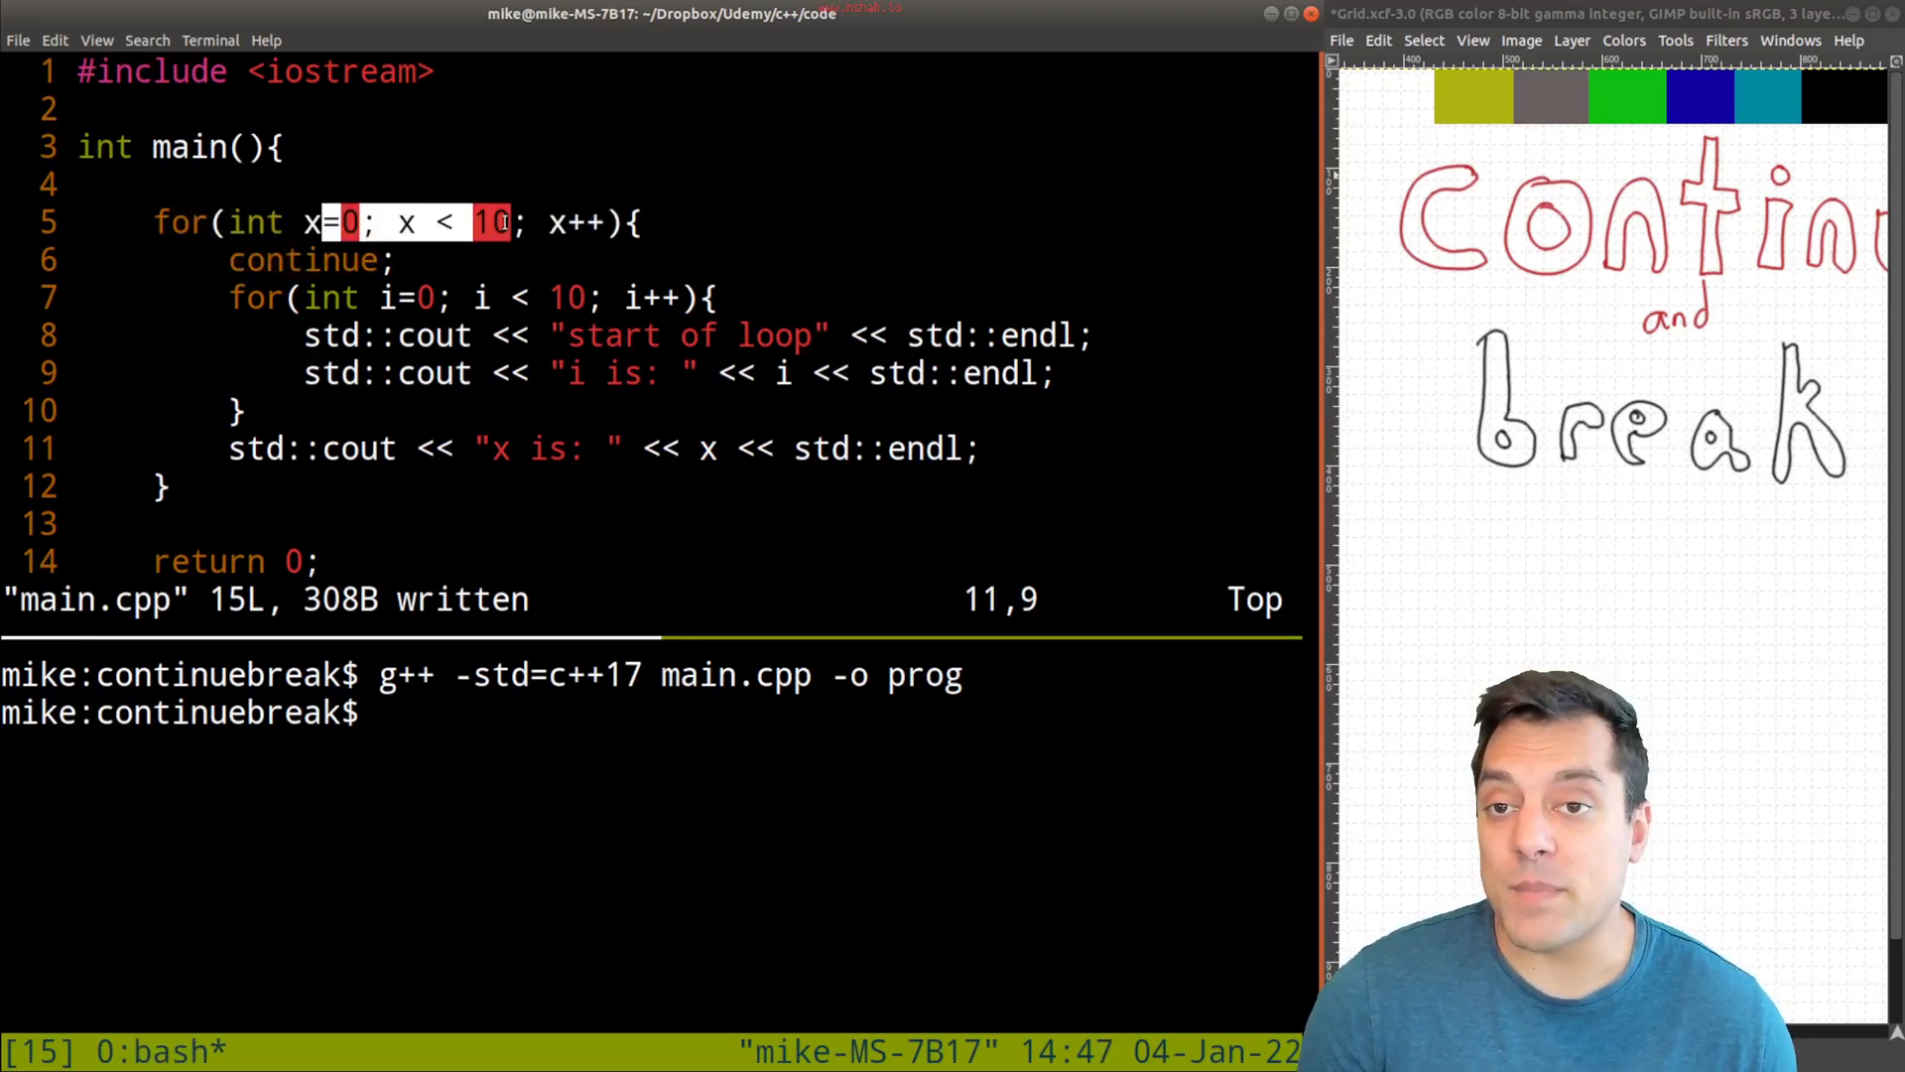
pyautogui.write('./prog')
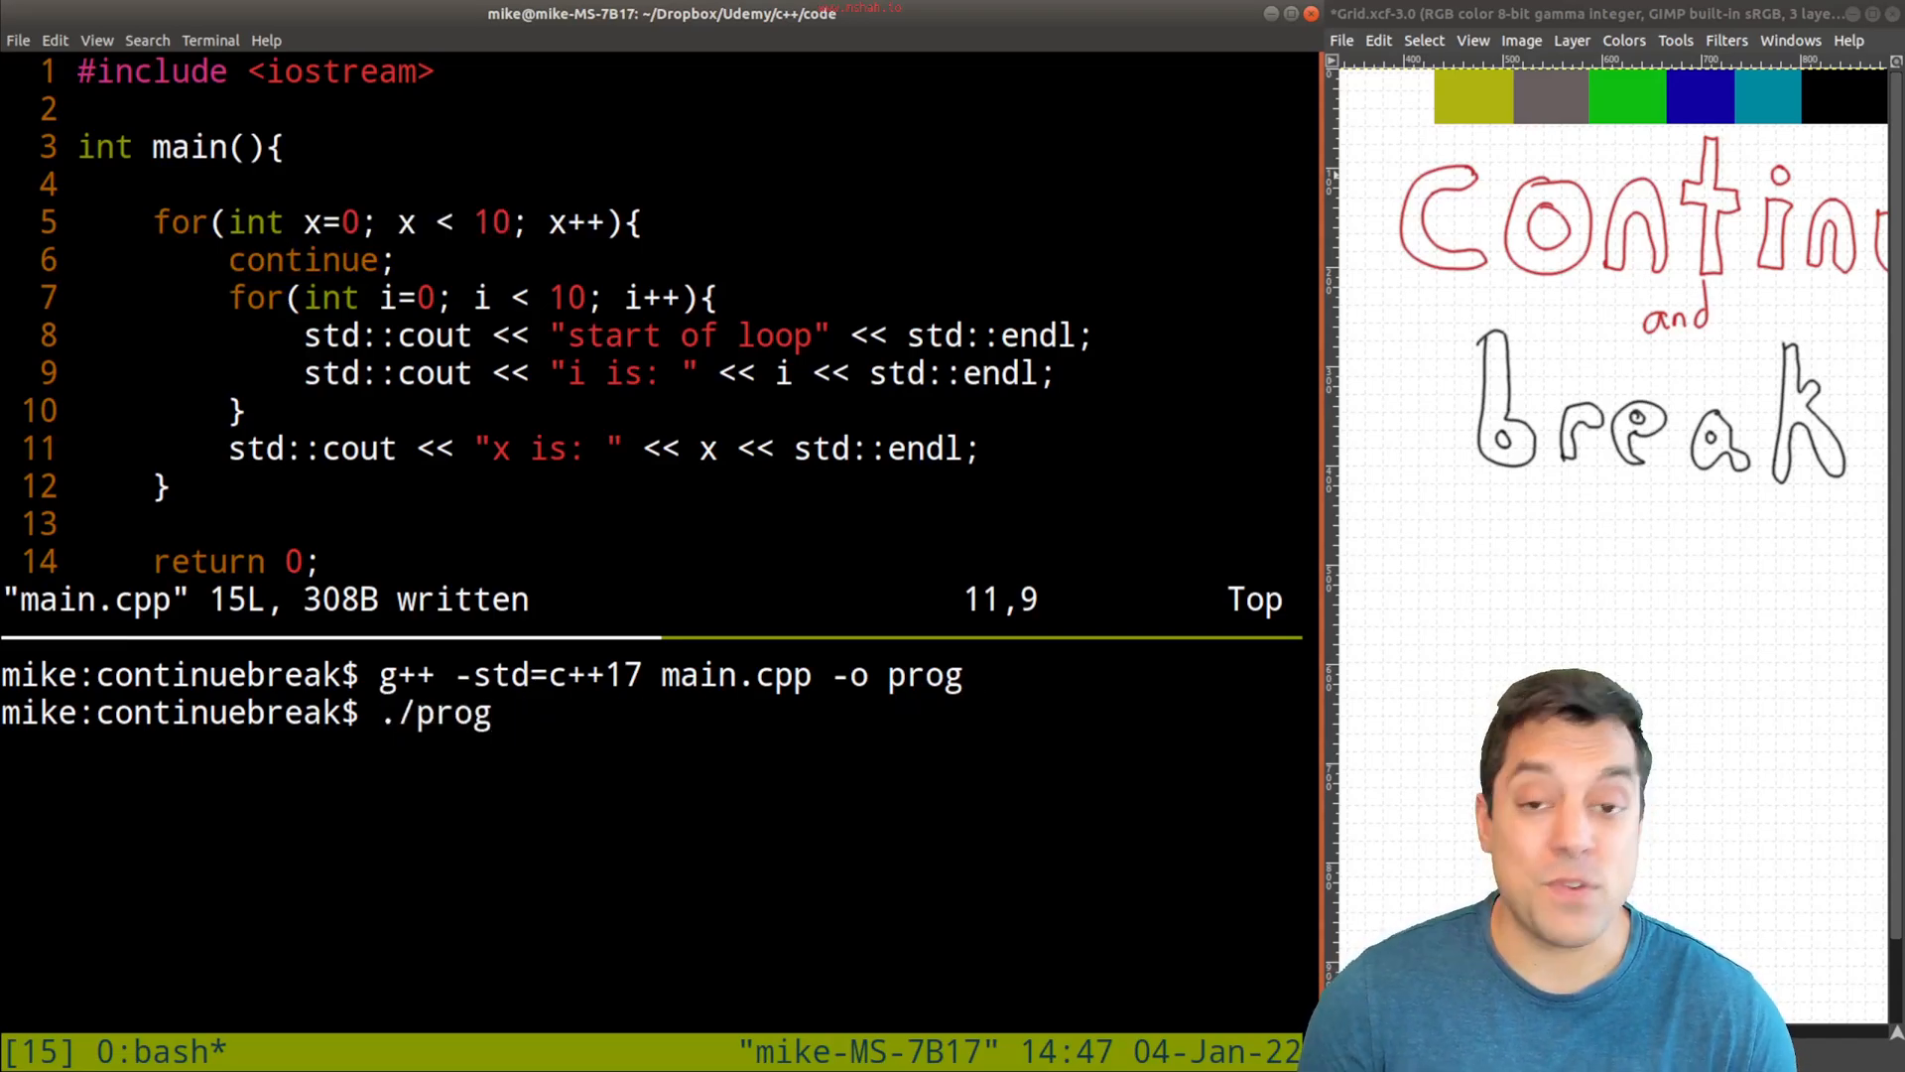